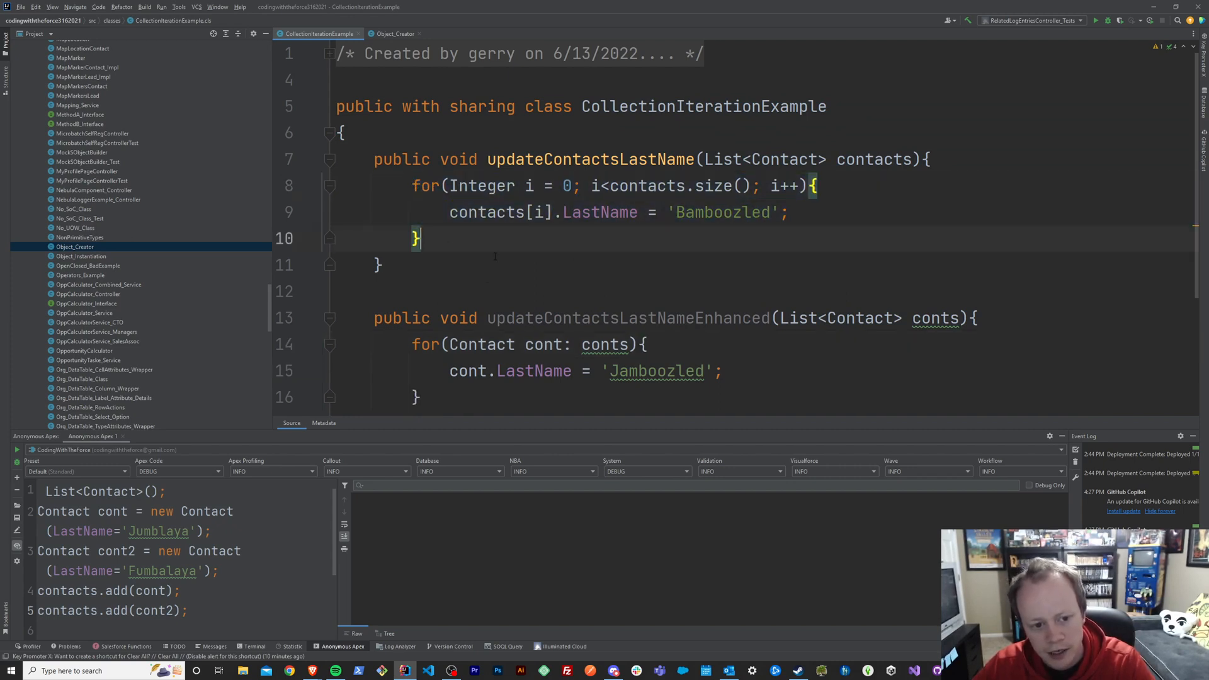
Step: Add 'insert contacts[i];' inside the for loop right after the last-name assignment
double_click(627, 319)
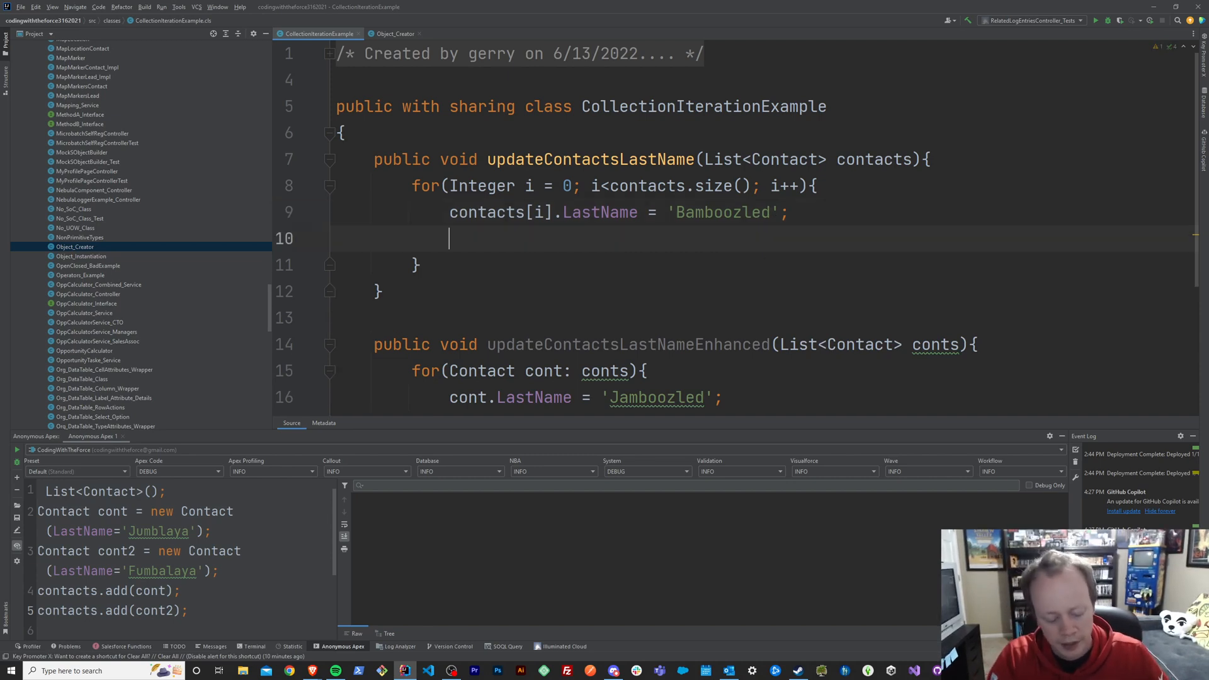
type("insert")
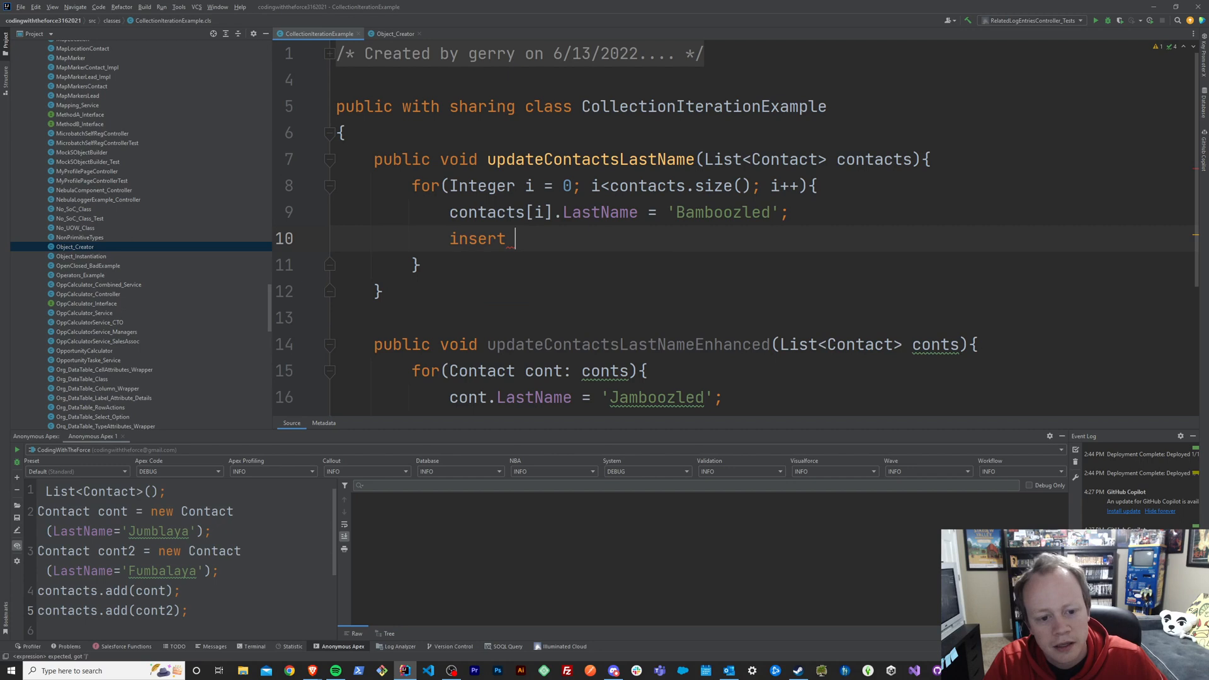
type("contact[i")
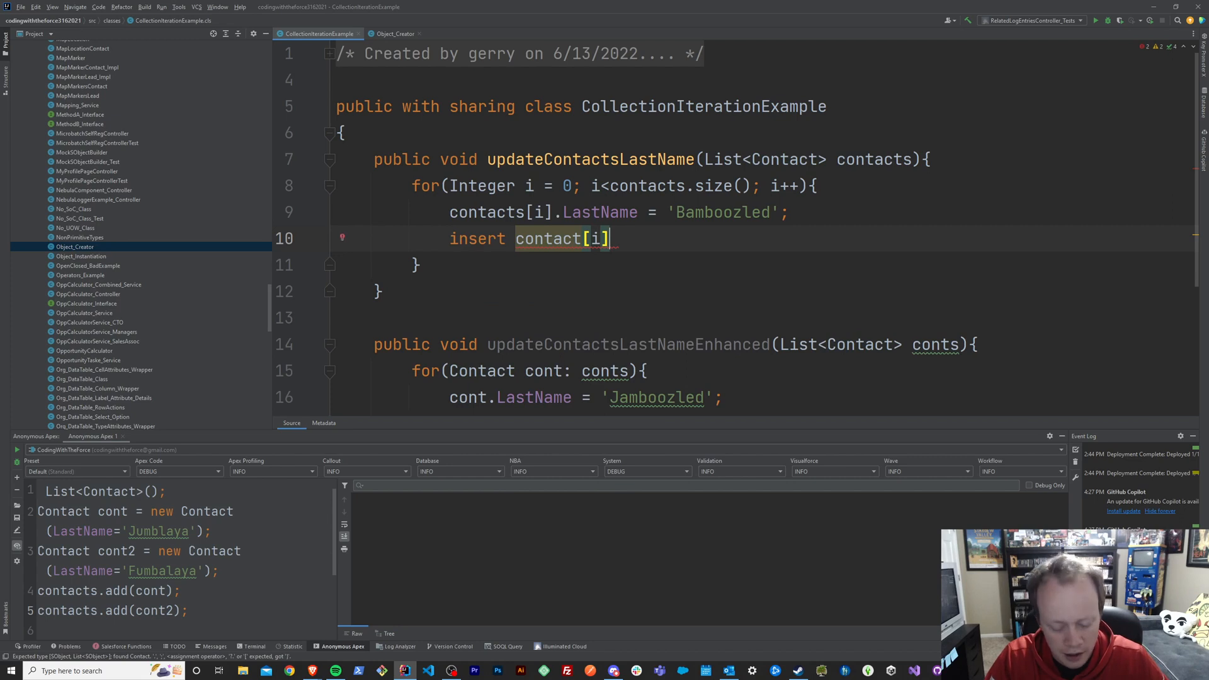
type(";")
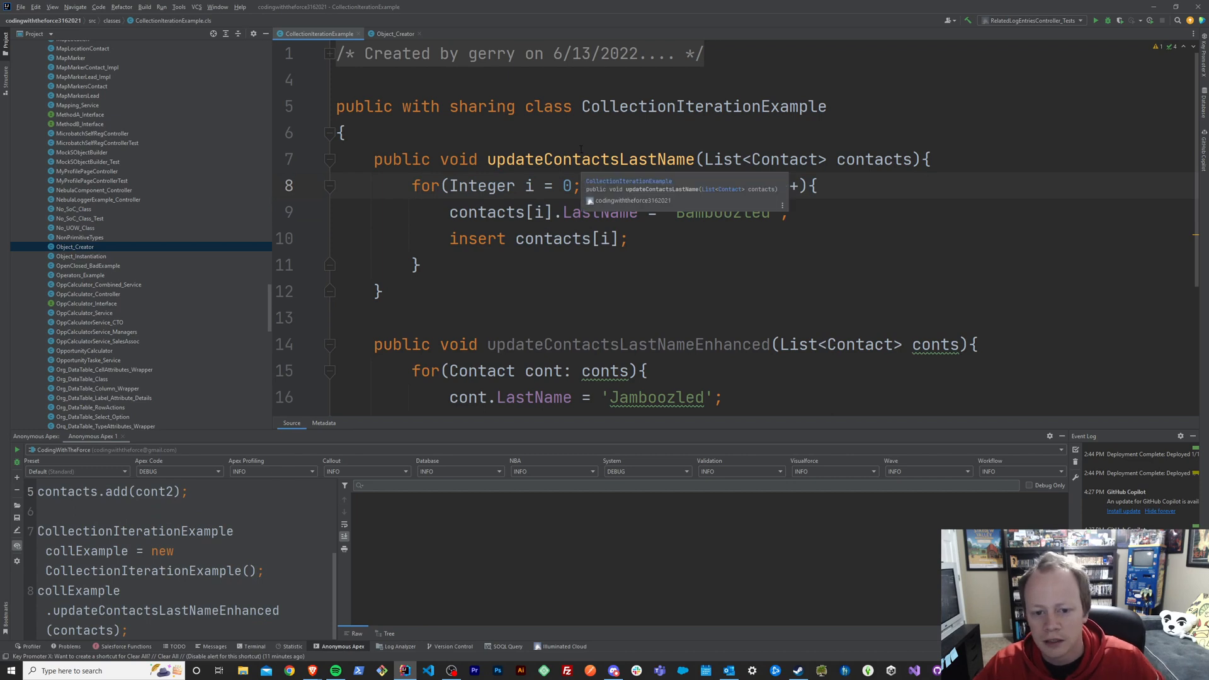
Step: Call updateContactsLastName from the anonymous Apex script and execute it to log the contact inserts
double_click(590, 158)
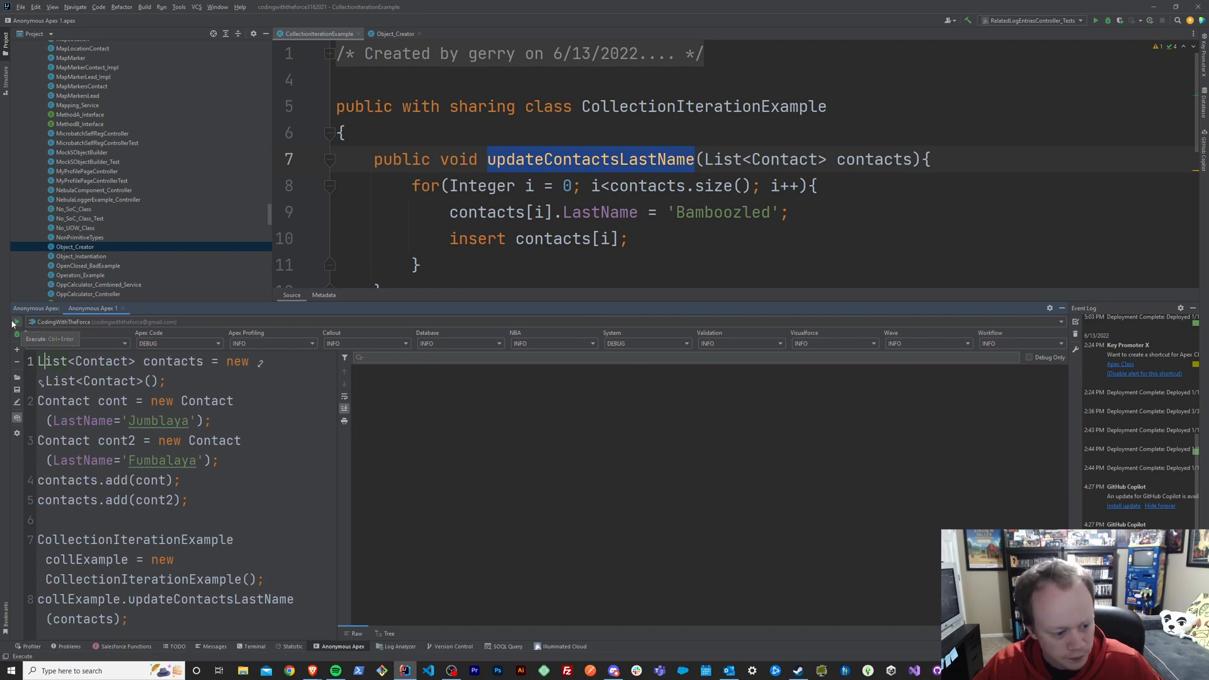
left_click(14, 322)
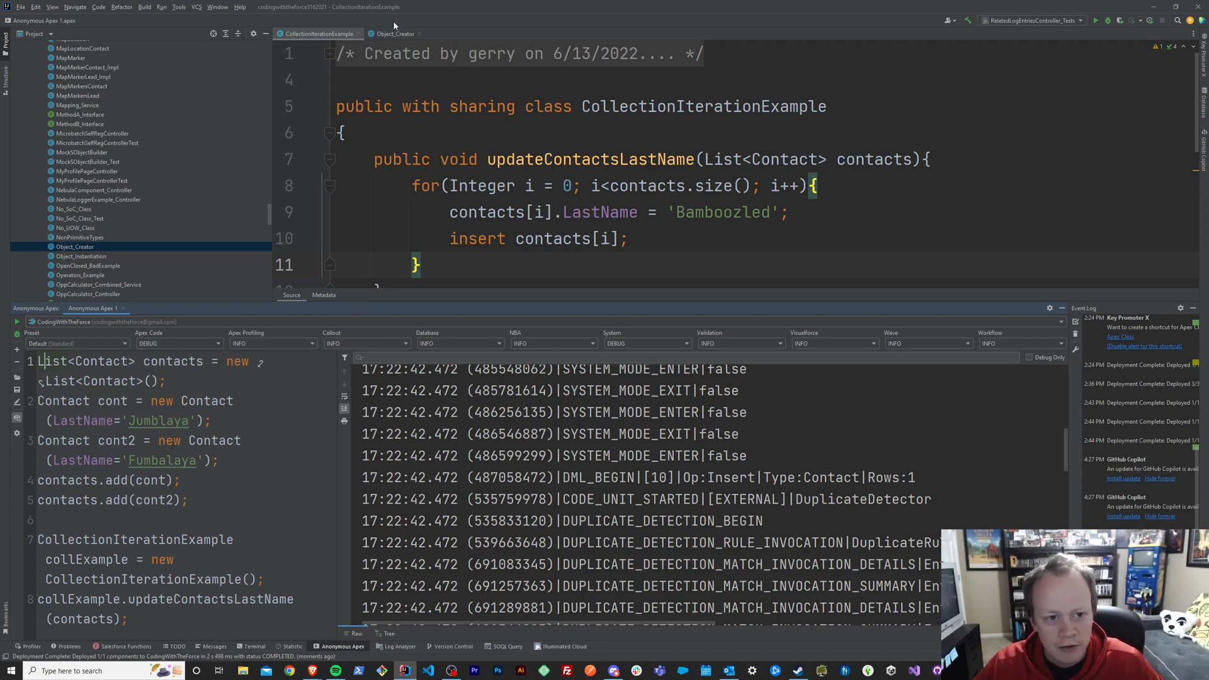
Step: Review Object_Creator.createContacts and compare it with the CollectionIterationExample class
left_click(394, 32)
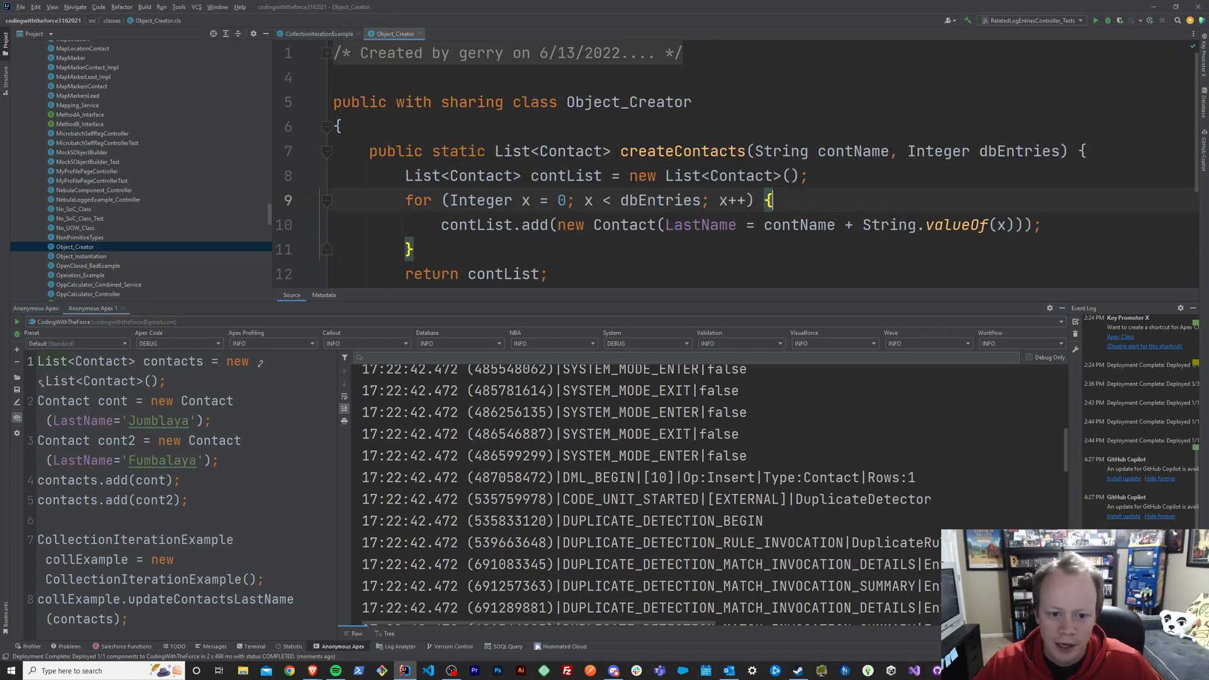
double_click(628, 102)
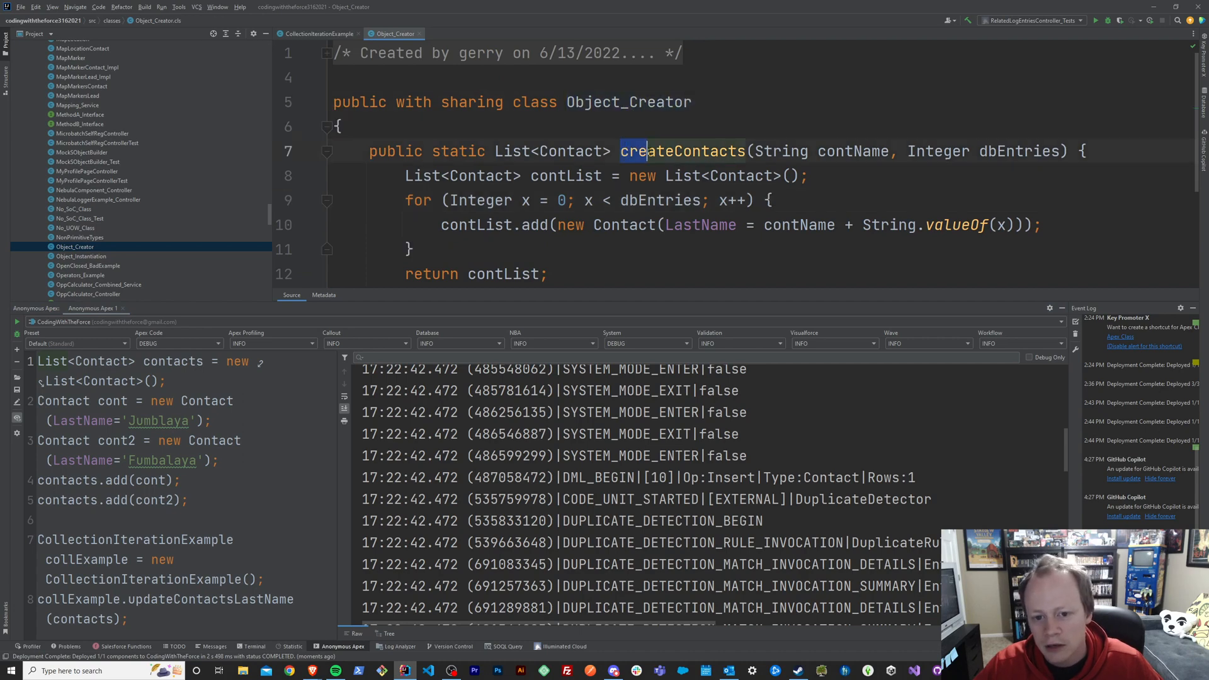
left_click_drag(621, 150, 1041, 224)
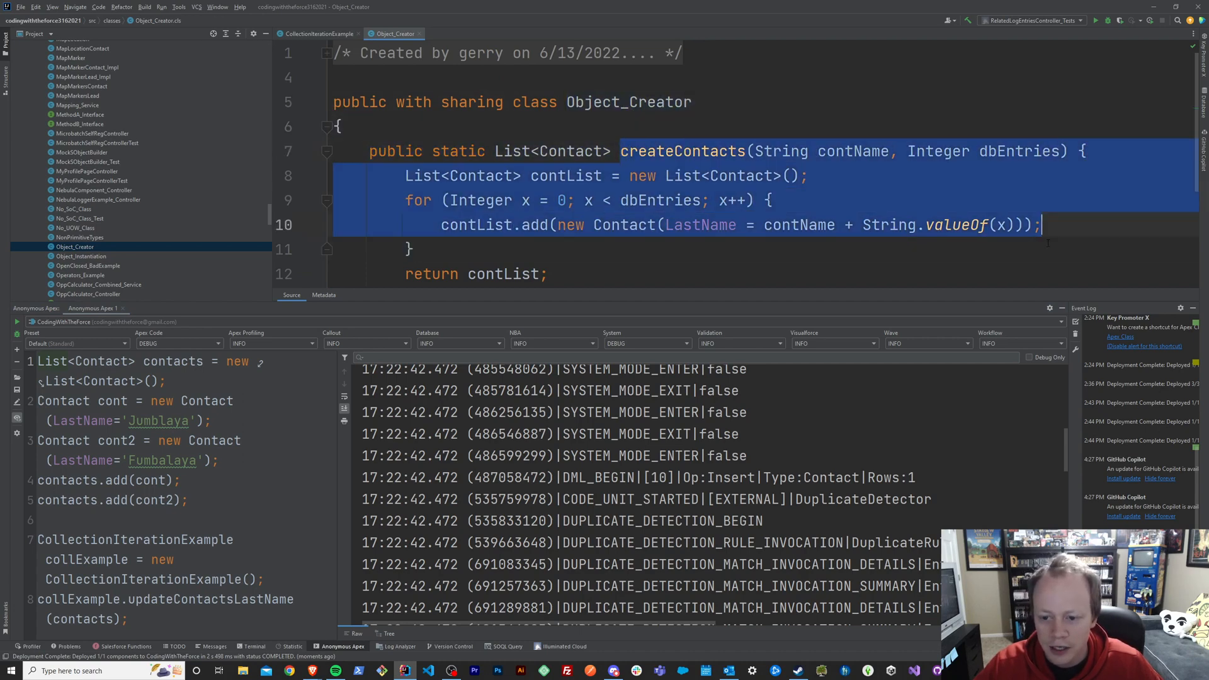
scroll("down", 3)
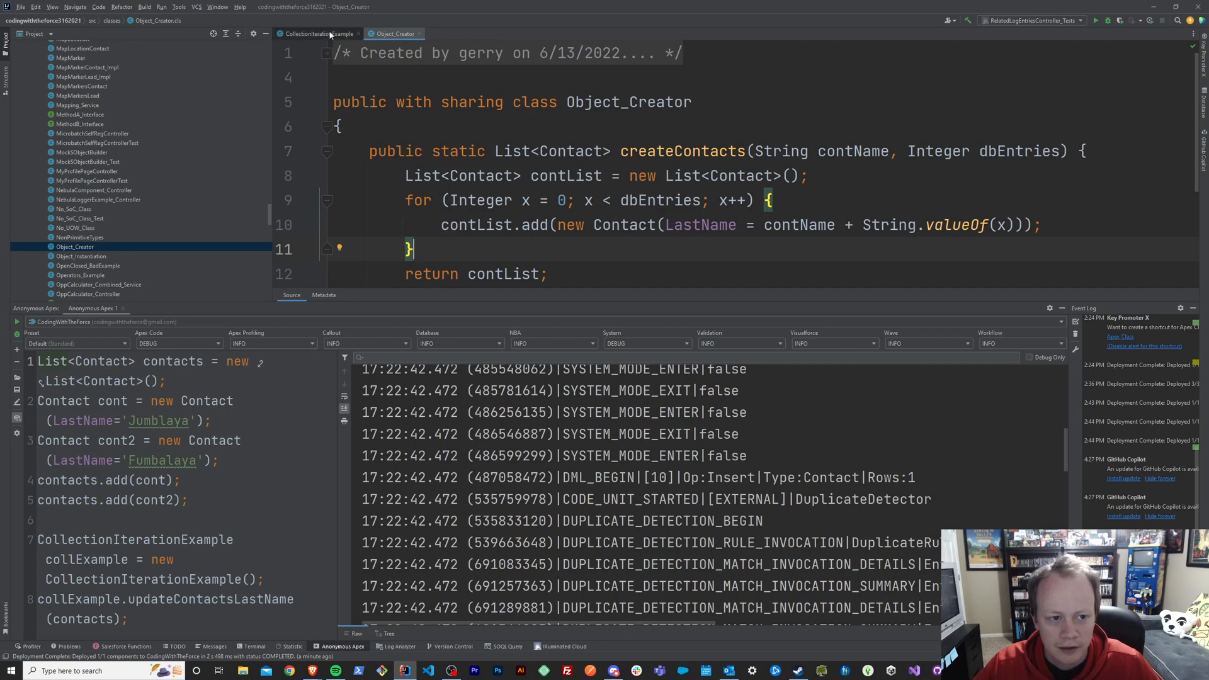
left_click(316, 33)
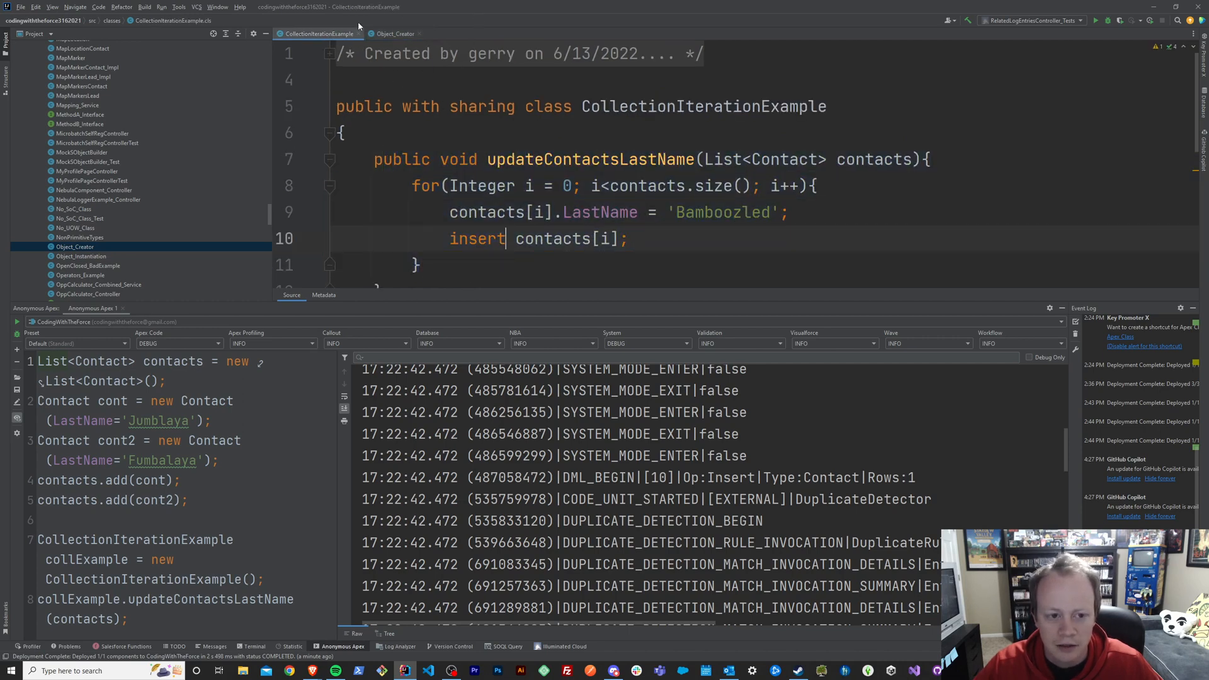
left_click(394, 32)
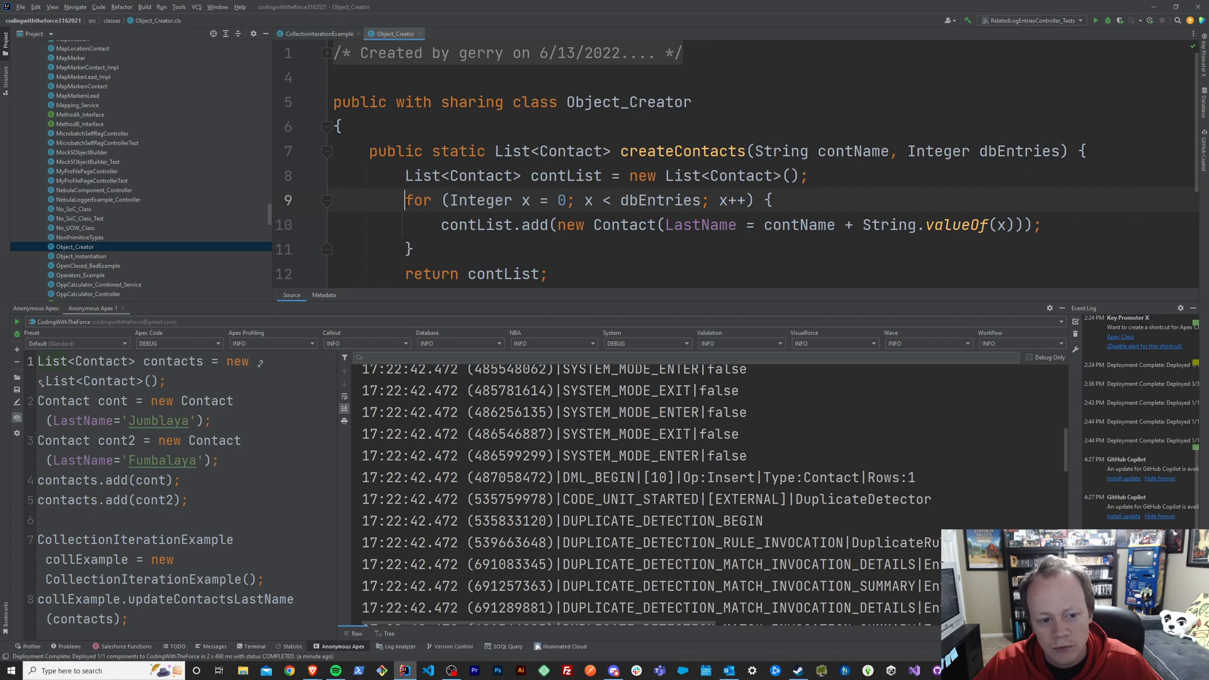
Step: Select the hand-built contact lines in the anonymous script for replacement
scroll("down", 3)
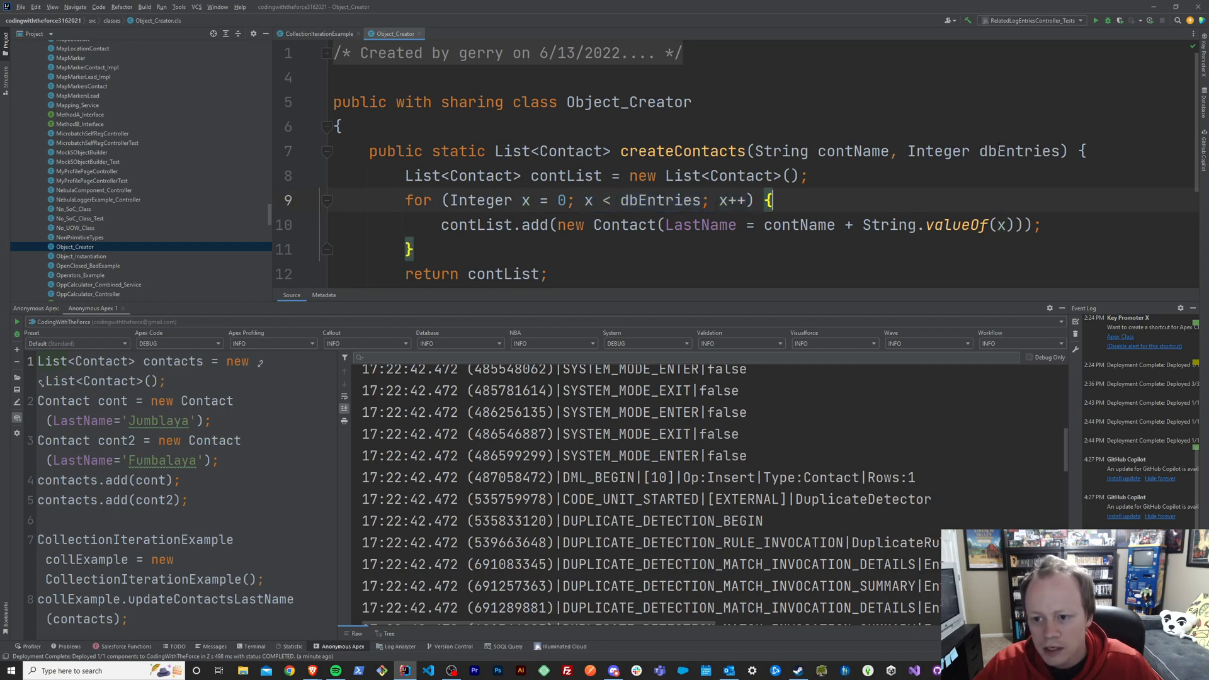
double_click(1017, 150)
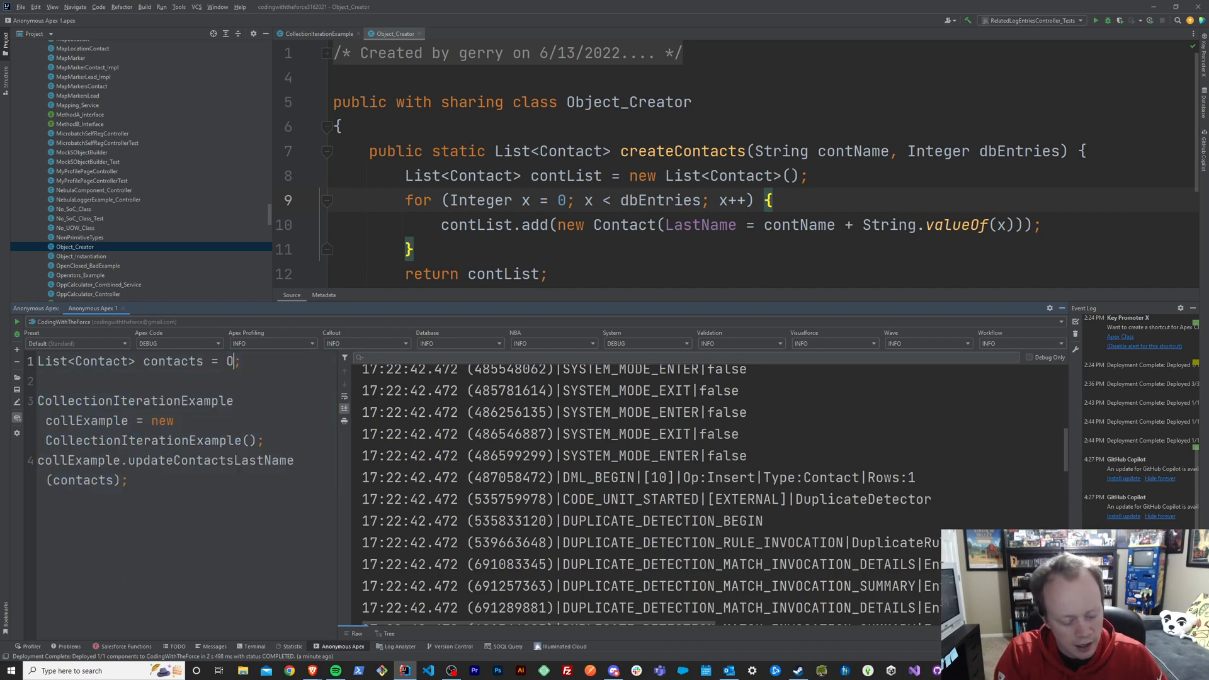
Step: Fill contacts via Object_Creator.createContacts('TacoBueno', 1000) and return to CollectionIterationExample
type("Object_Creator")
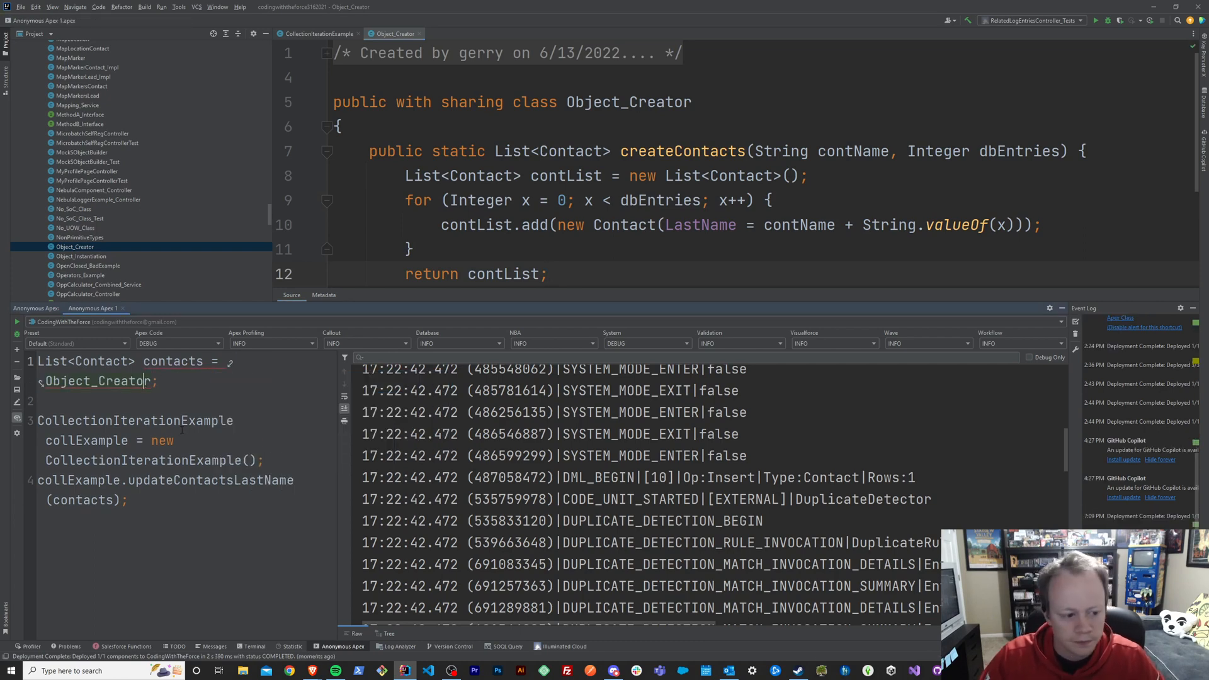
type(".c")
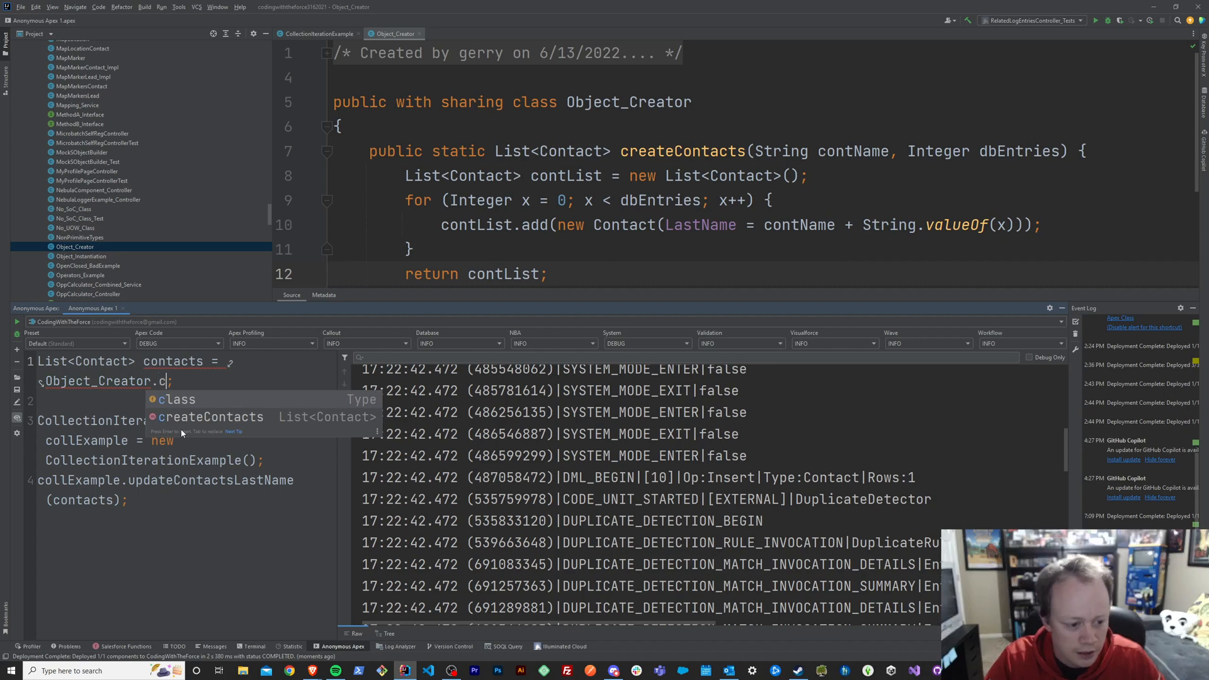
key("Tab")
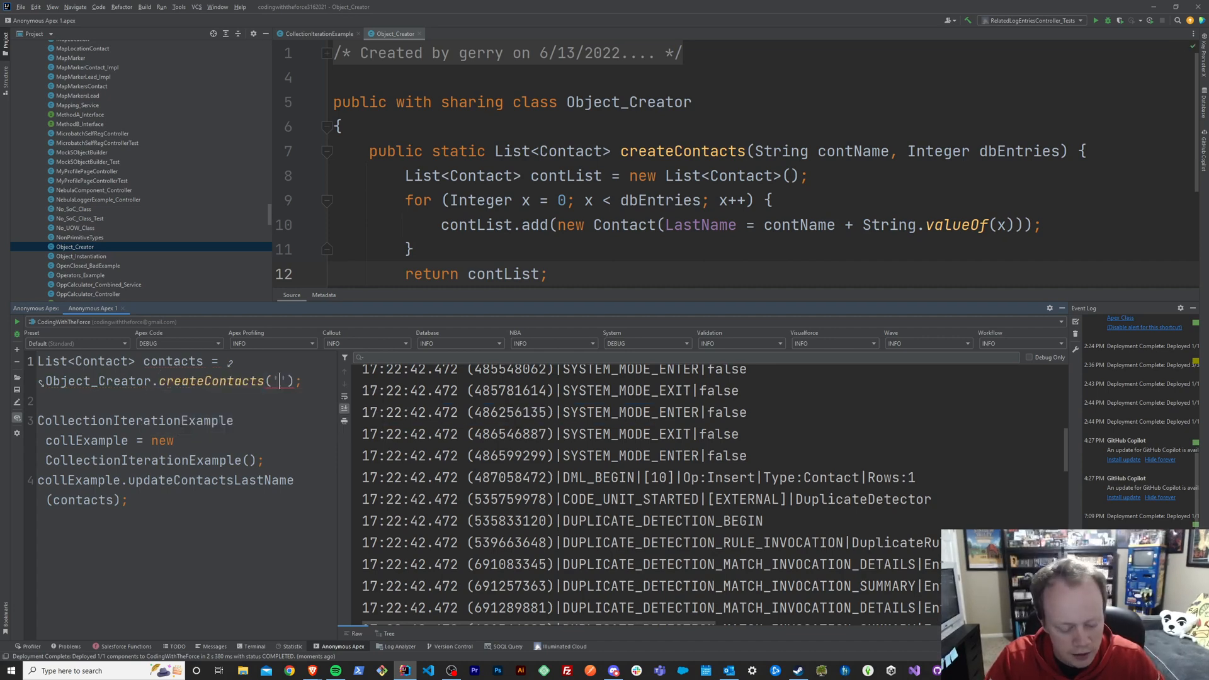
type("Taco")
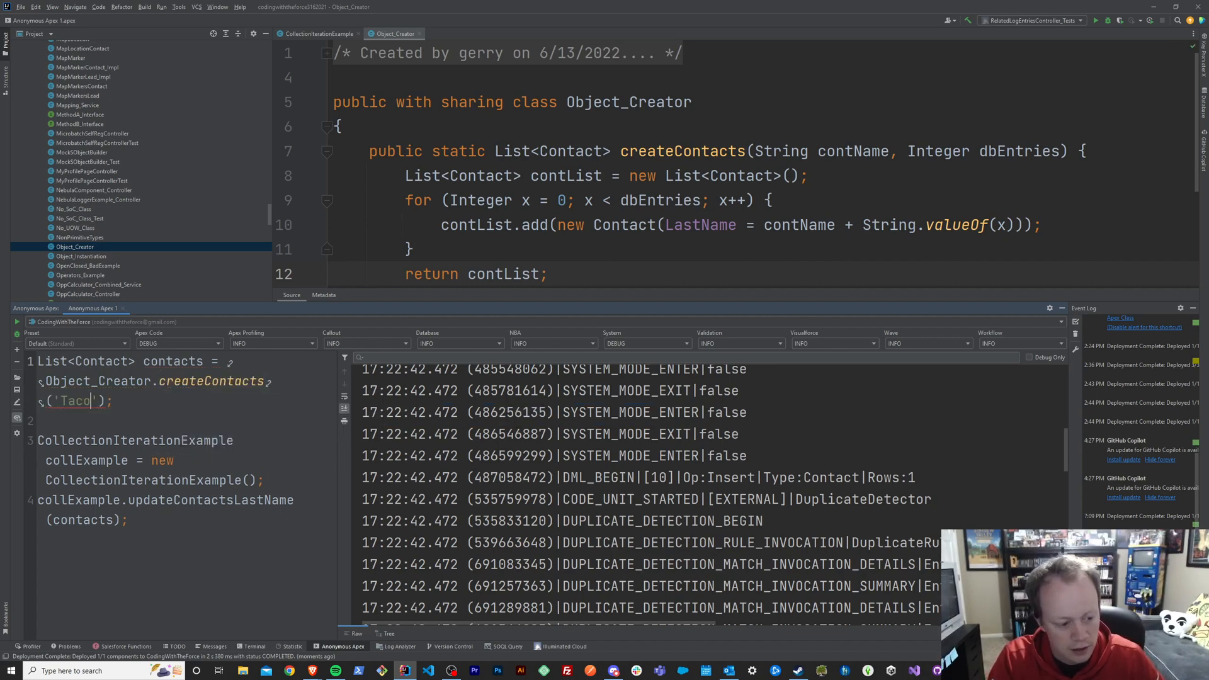
type("Bueno")
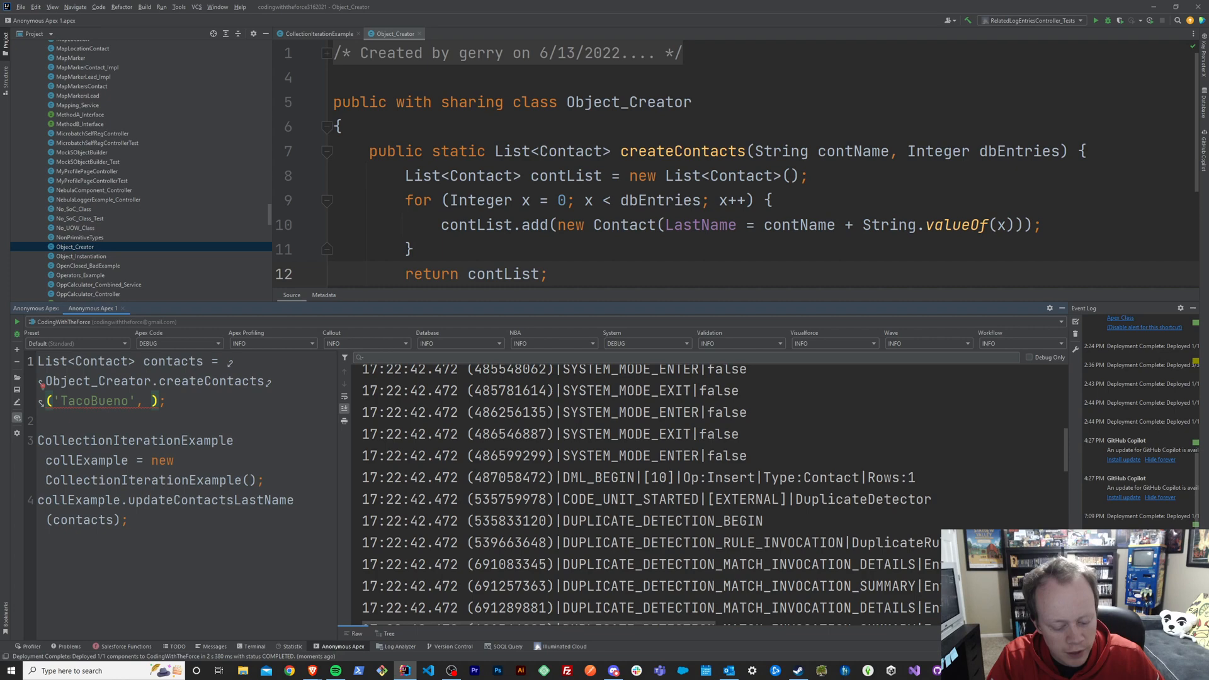
type("1000")
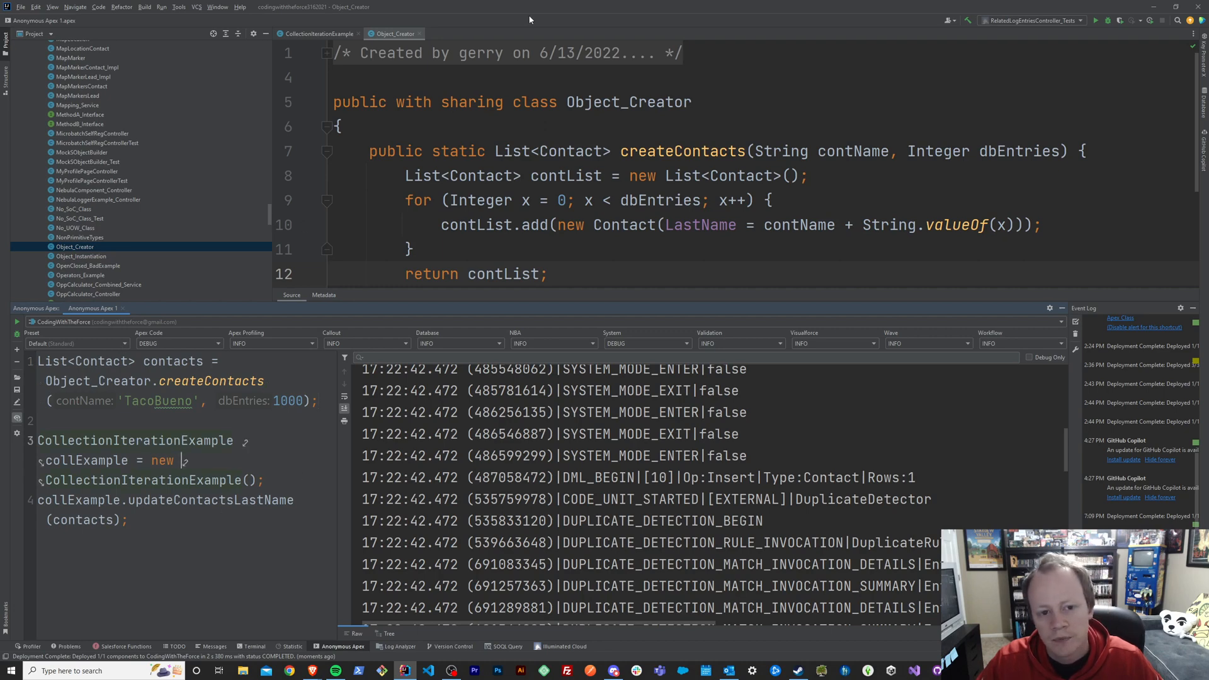
left_click(316, 33)
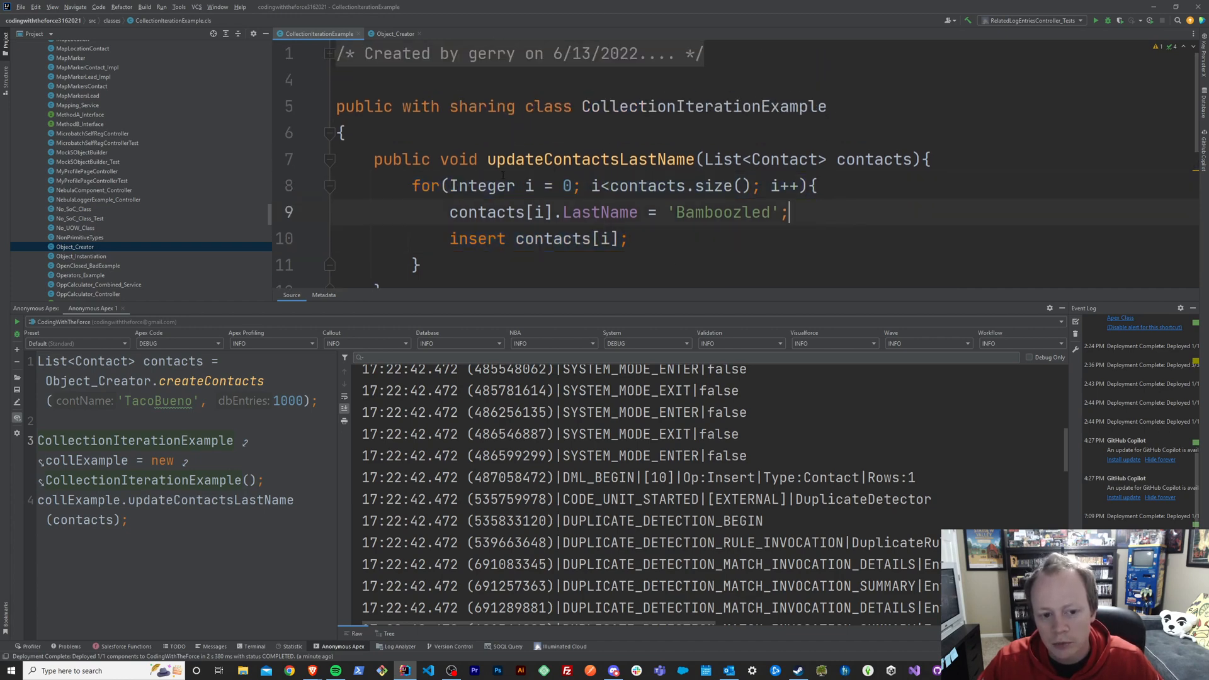
Step: Highlight the loop code where the Too many DML statements: 151 error occurs at line 10
left_click_drag(410, 185, 786, 211)
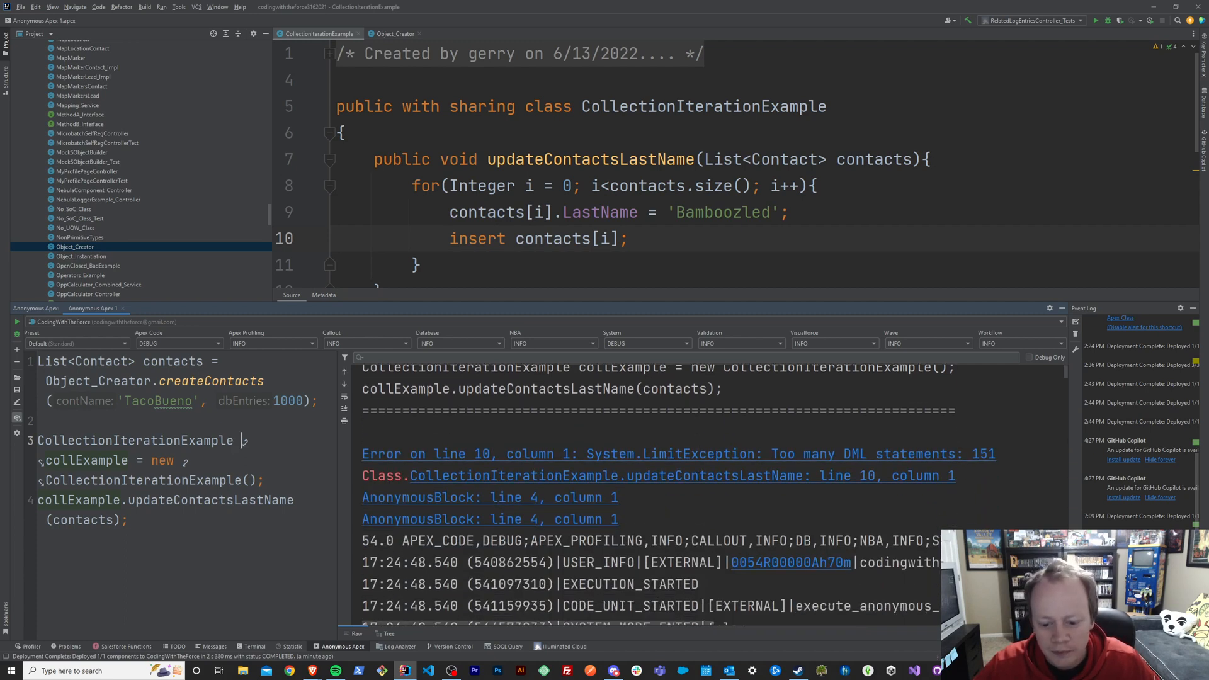
scroll("down", 3)
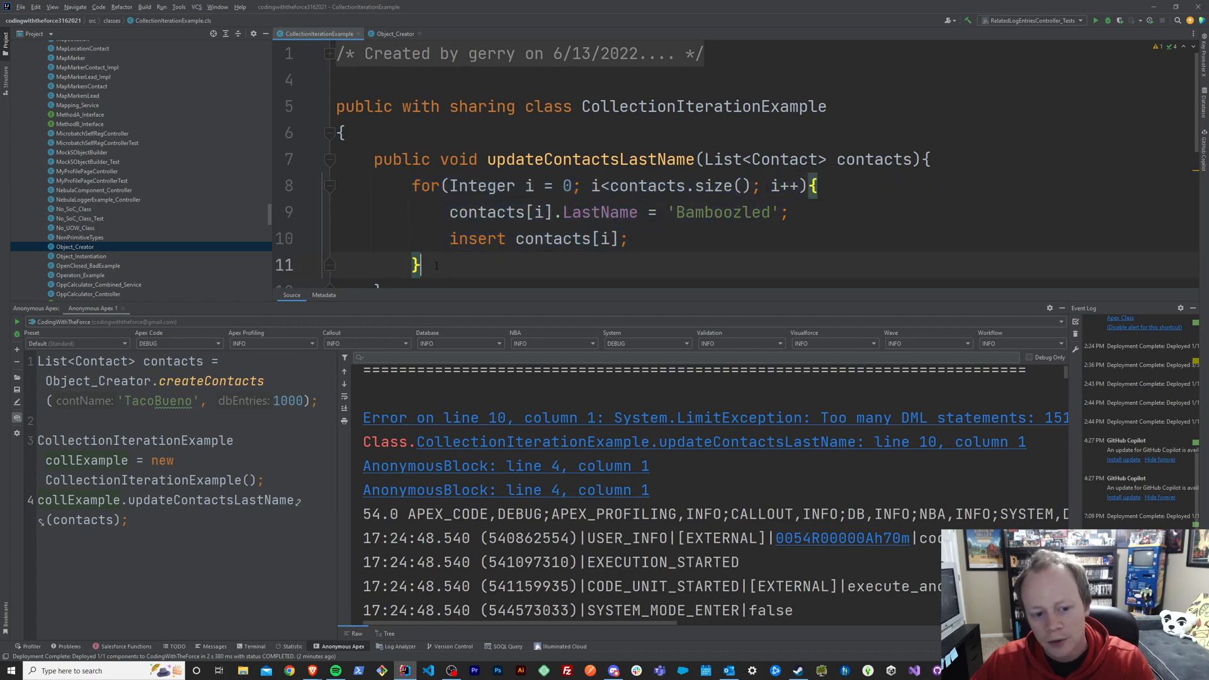
Step: Remove 'insert contacts[i];' from the loop and start a new line after it
left_click_drag(413, 186, 421, 265)
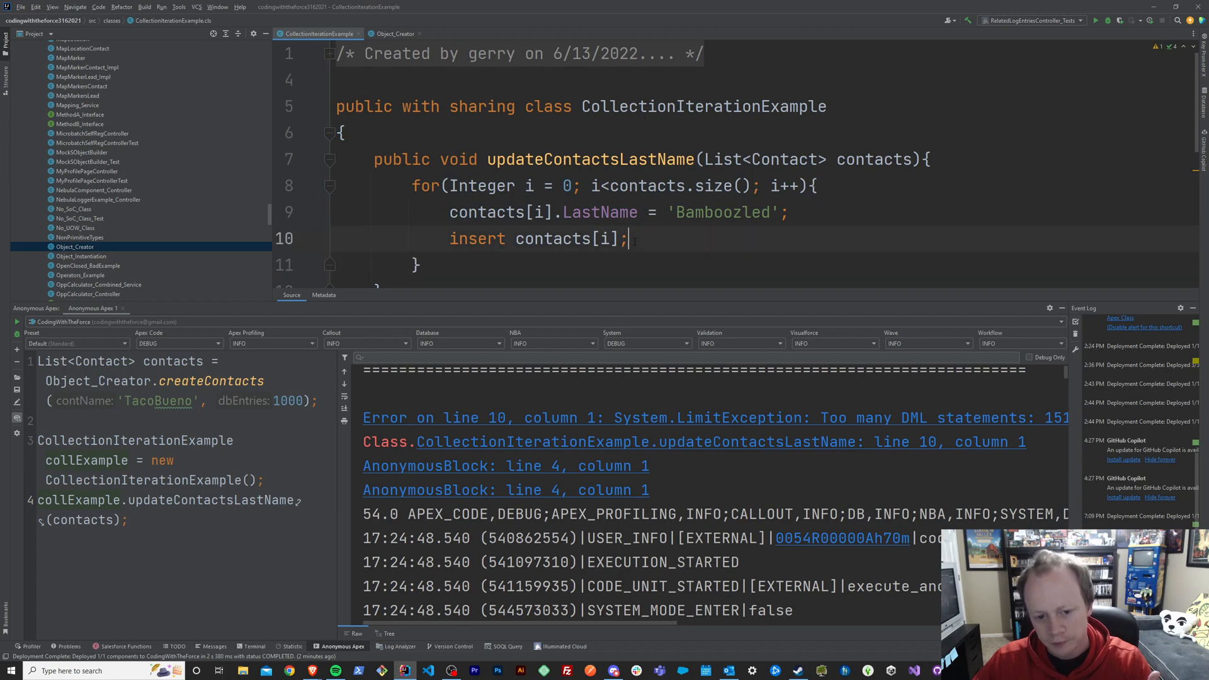
double_click(571, 238)
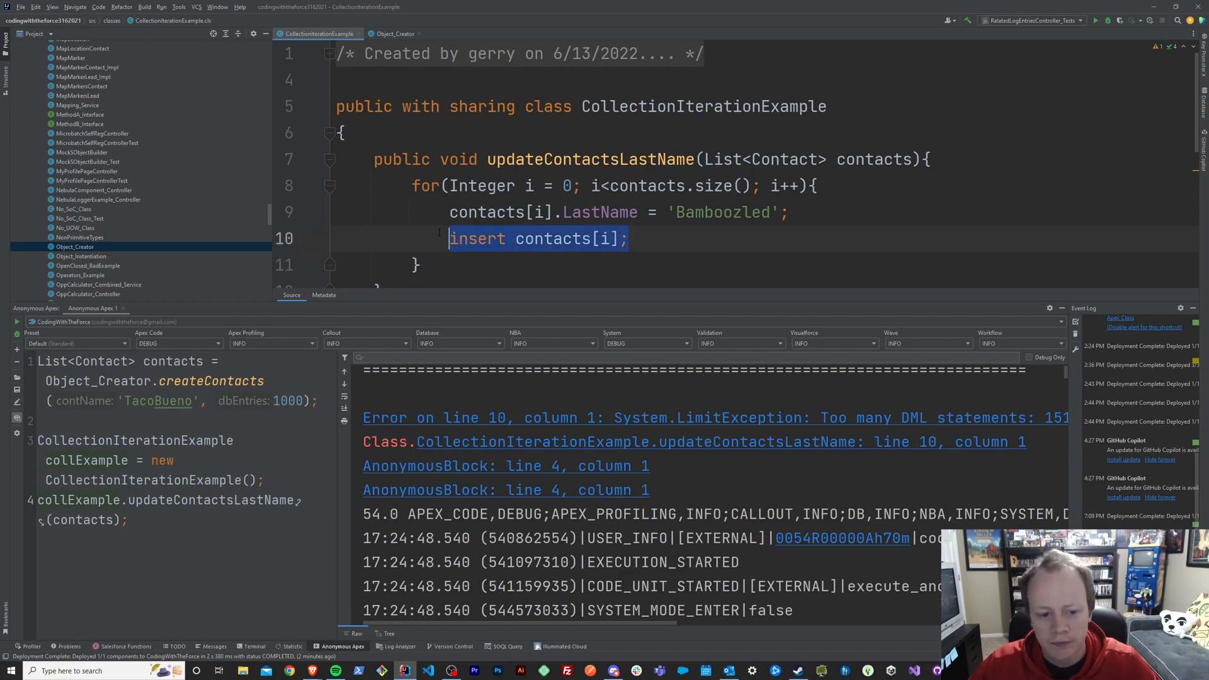
key("Delete")
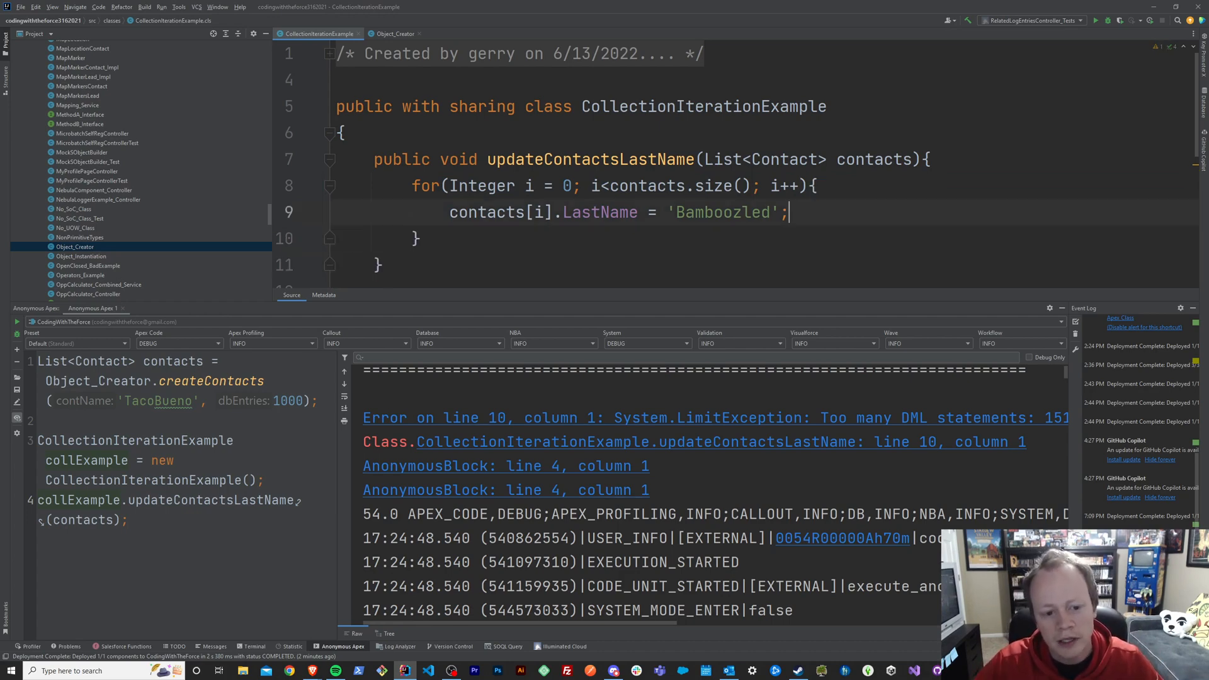
key("enter")
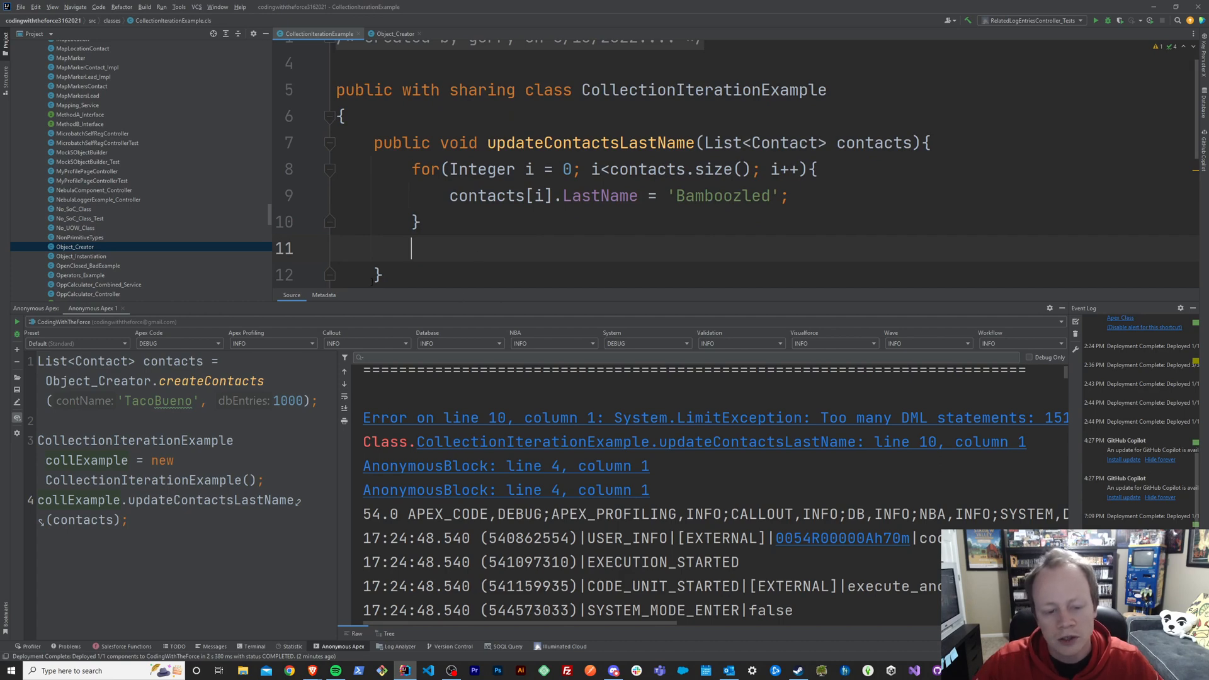
Step: Add a single 'insert contacts;' statement below the for loop
left_click_drag(413, 169, 421, 221)
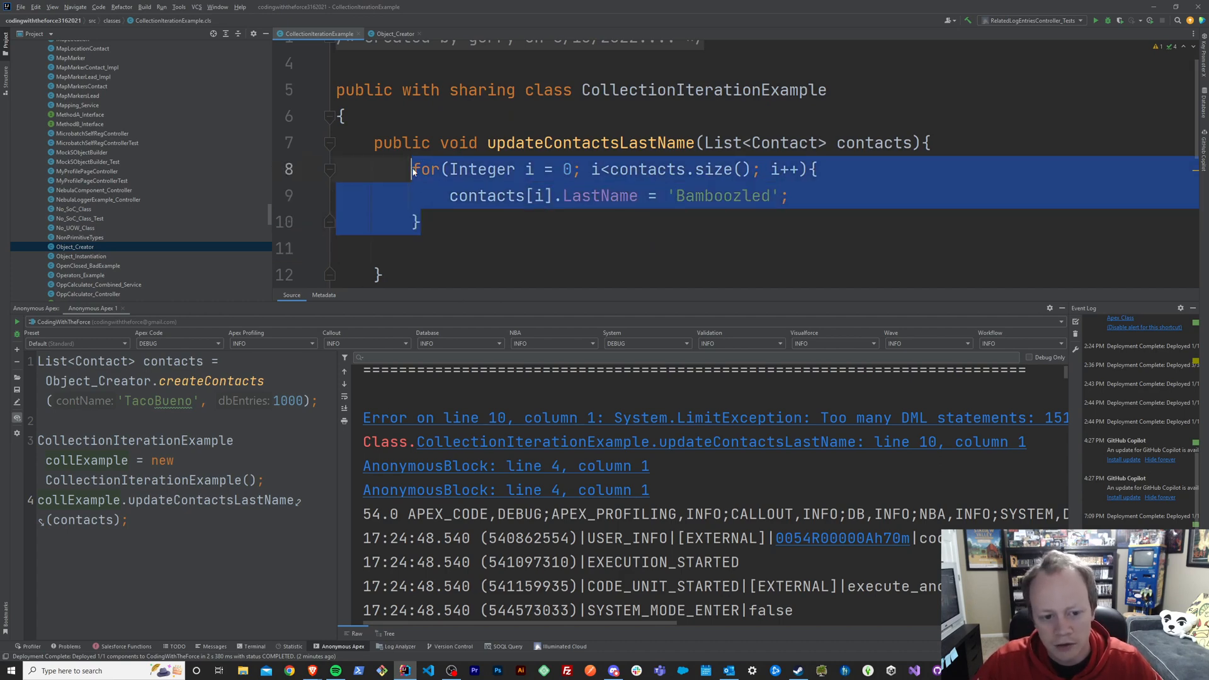
left_click(417, 248)
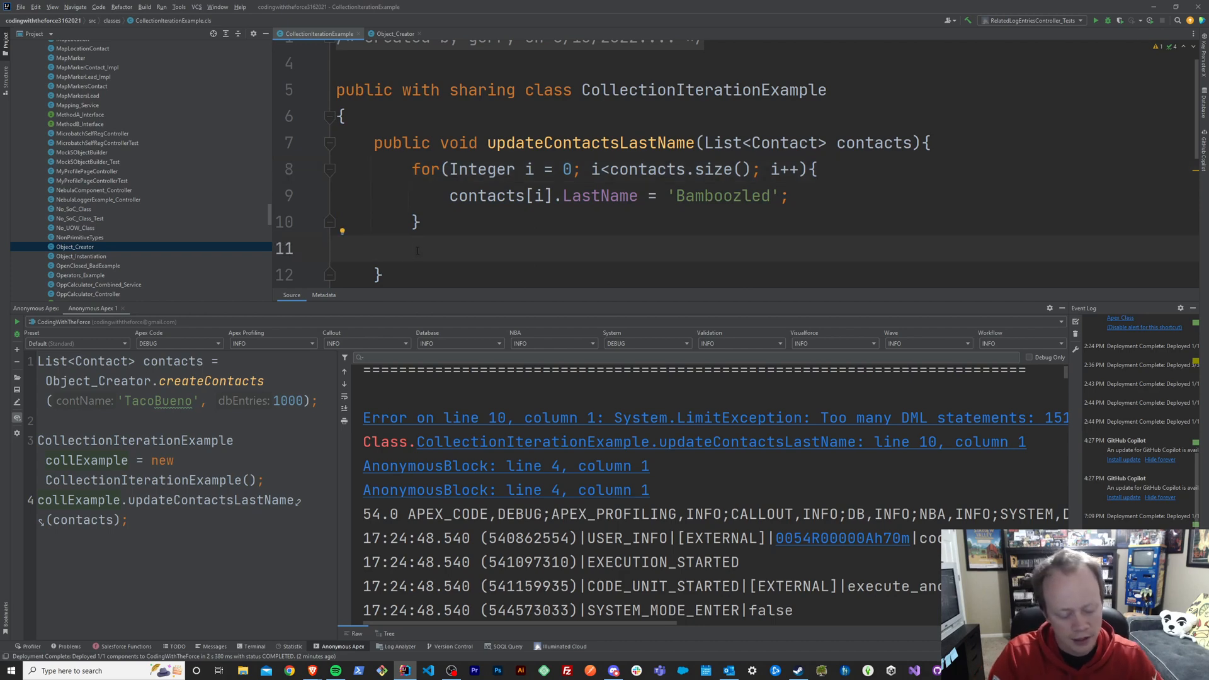
type("insert contacts;")
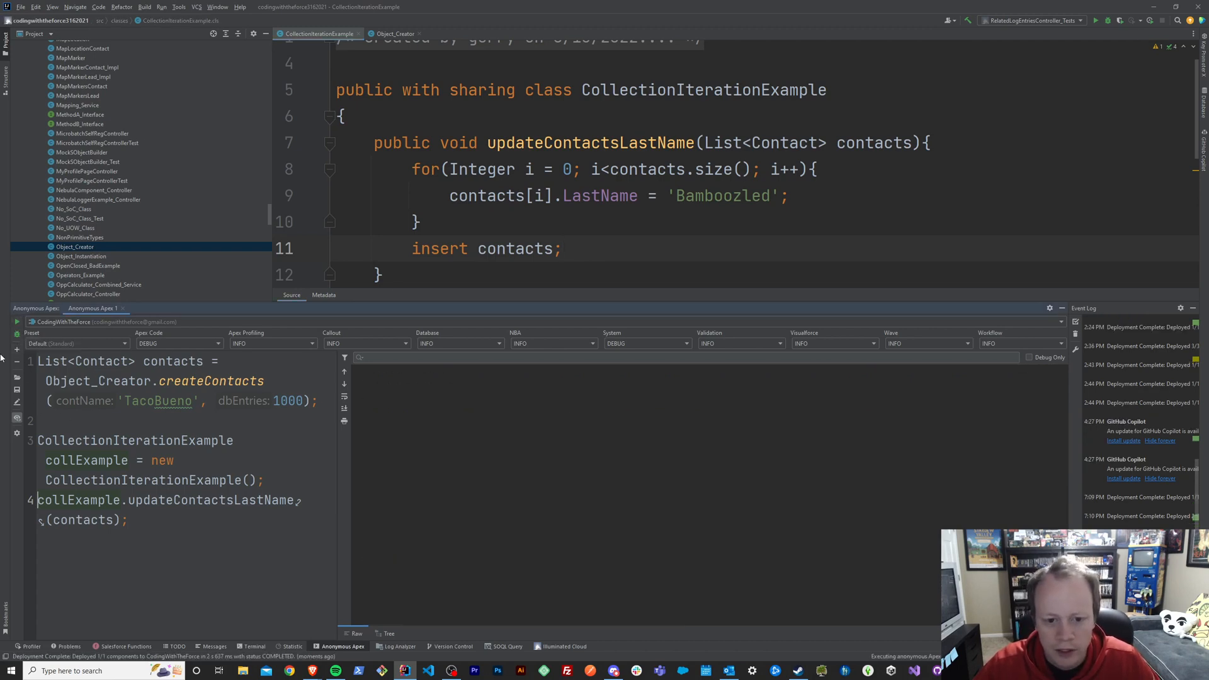
Step: Rerun the anonymous script and scroll the log full of Contact duplicate-detection entries
left_click(16, 322)
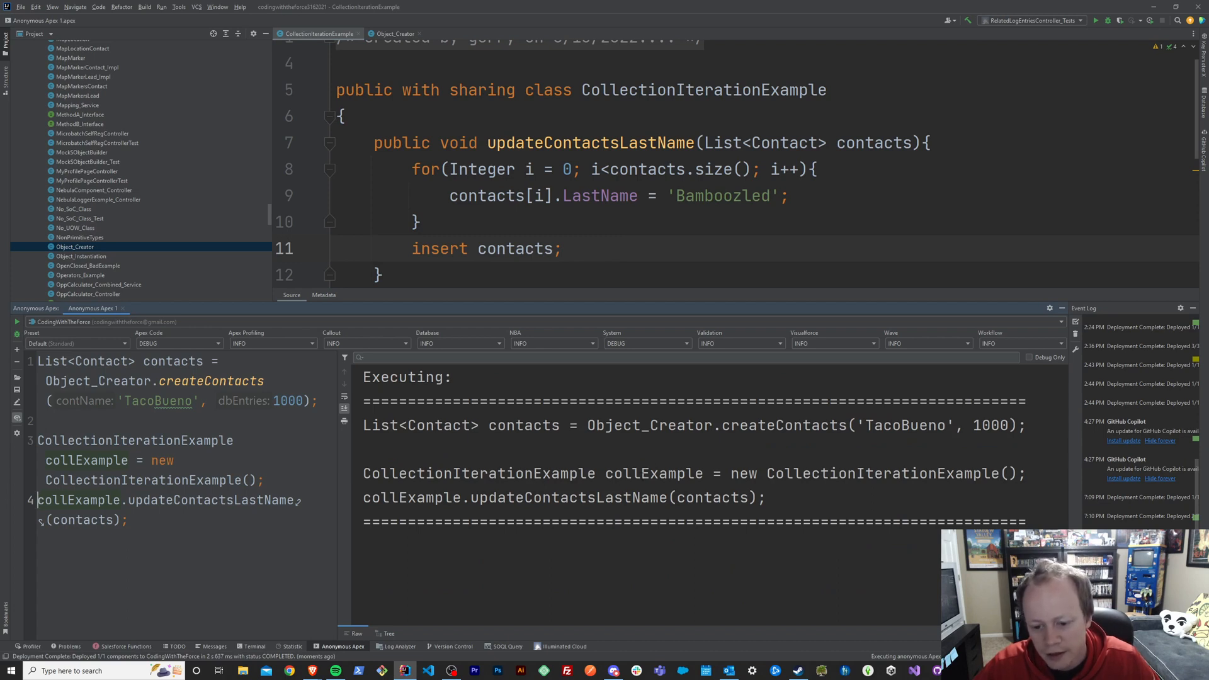
mouse_move(694, 331)
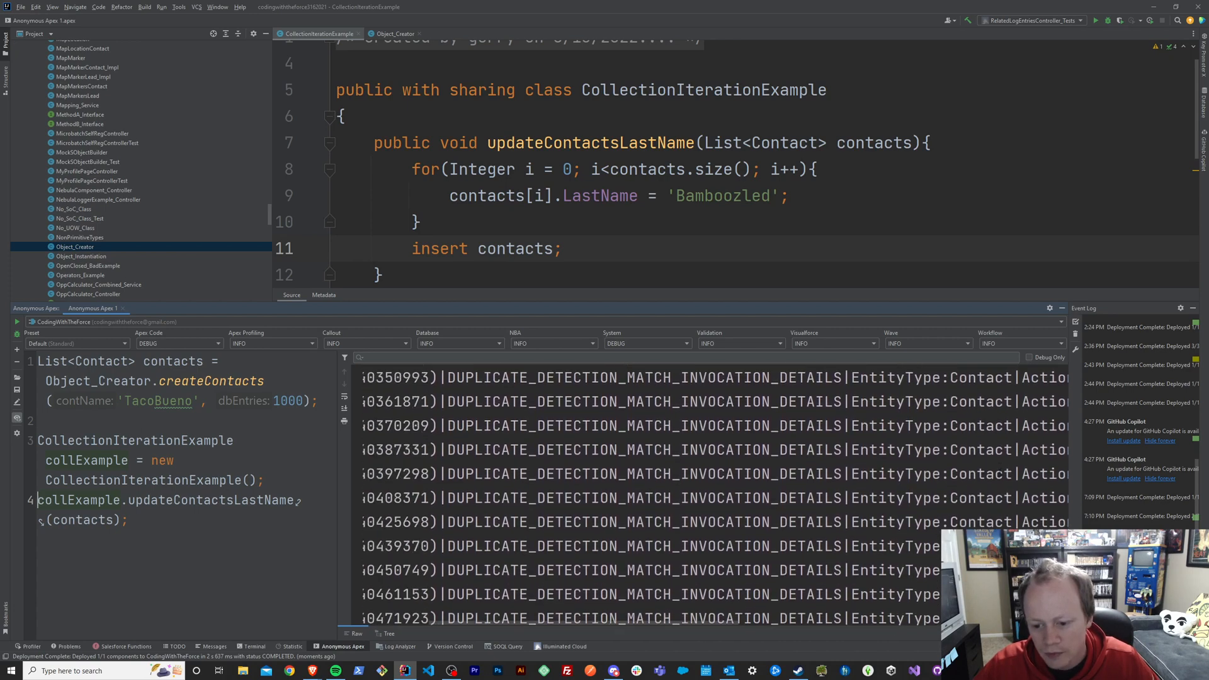
scroll("down", 3)
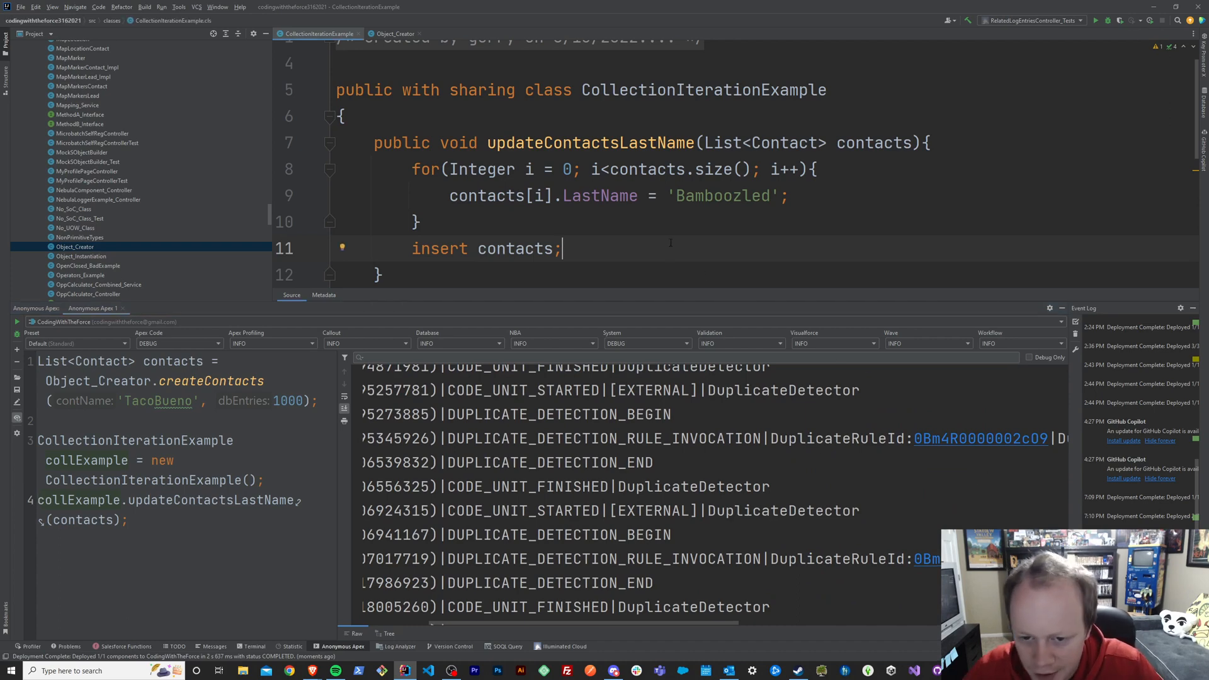
Step: Review updateContactsLastName and prepare an empty line after the 'Bamboozled' assignment in the loop
left_click_drag(374, 142, 563, 248)
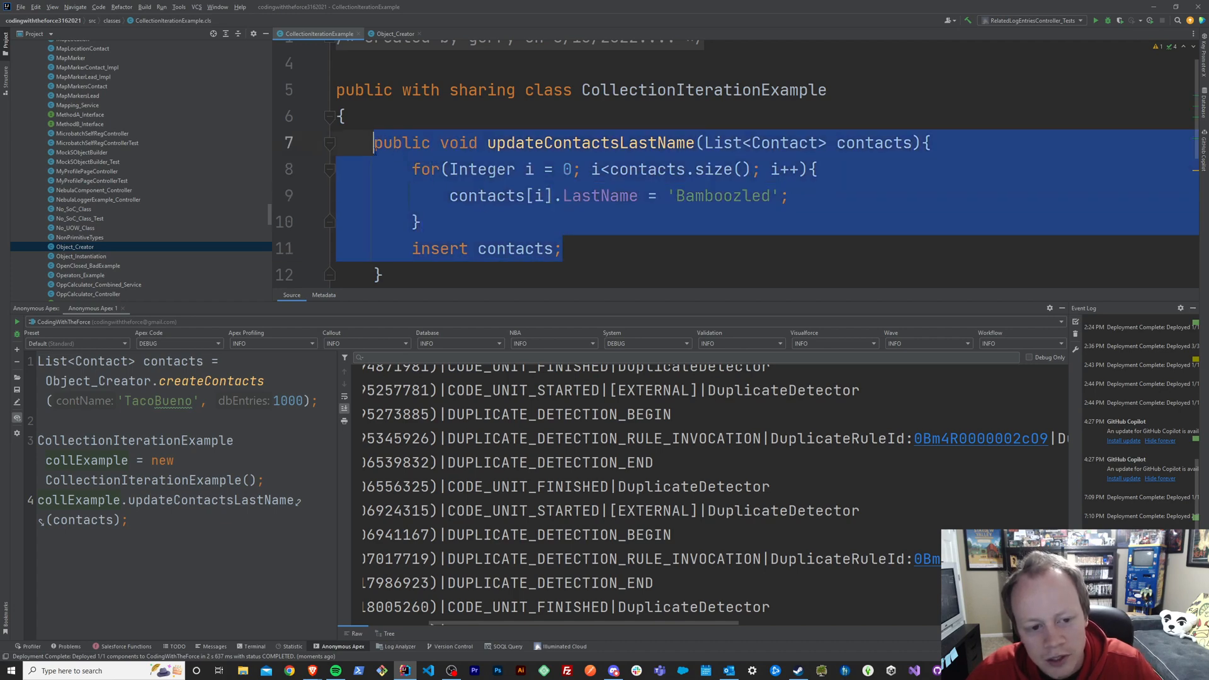
scroll("down", 3)
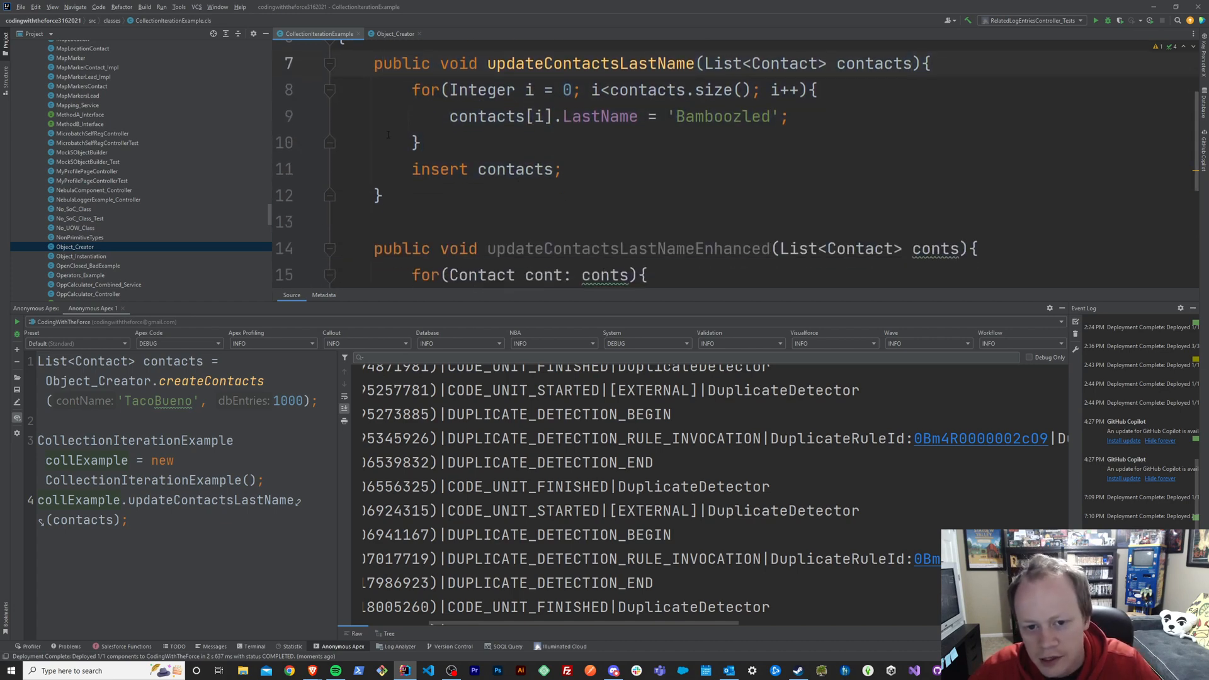
left_click_drag(419, 143, 563, 169)
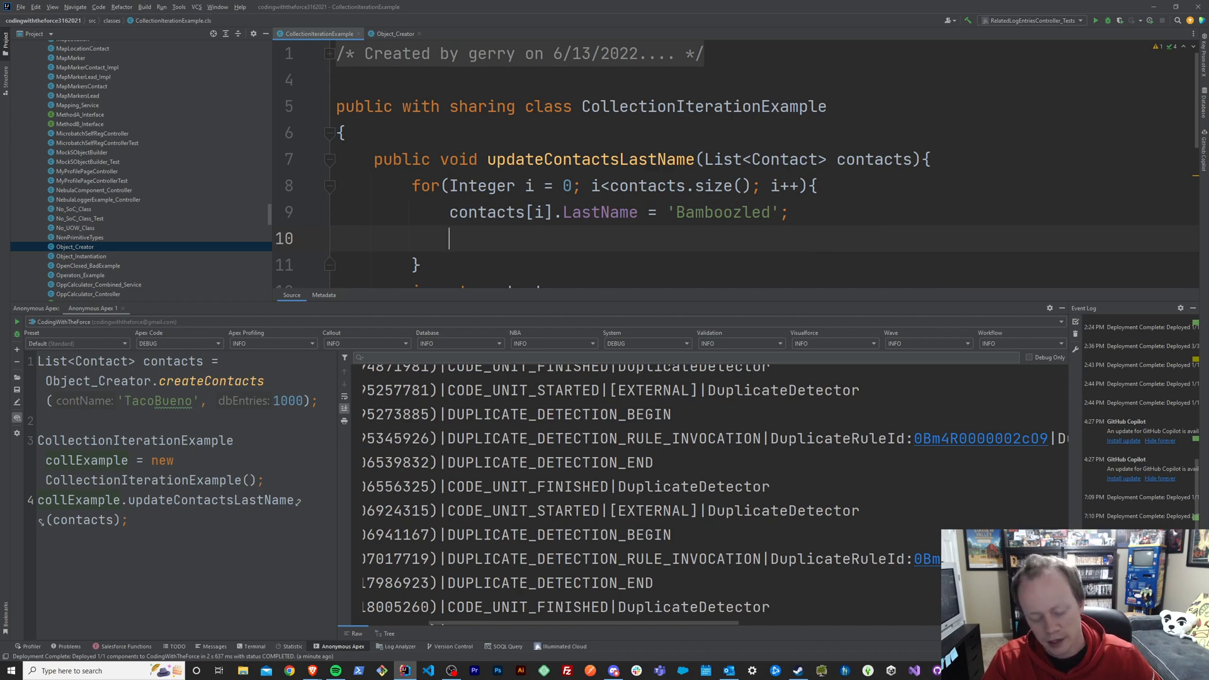
Step: Declare List<Contact> contactsWithSameLastName = [SELECT Id FROM Contact WHERE LastName = 'Bamboozled'] inside the loop
type("List<>")
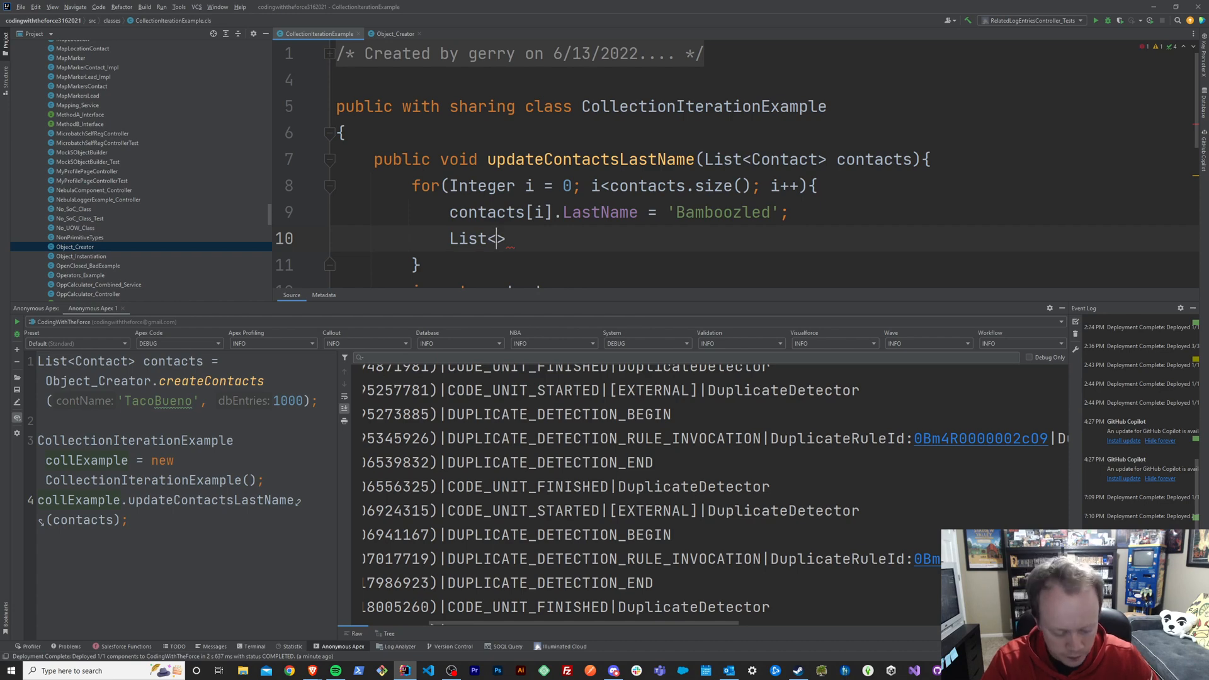
type("Contact")
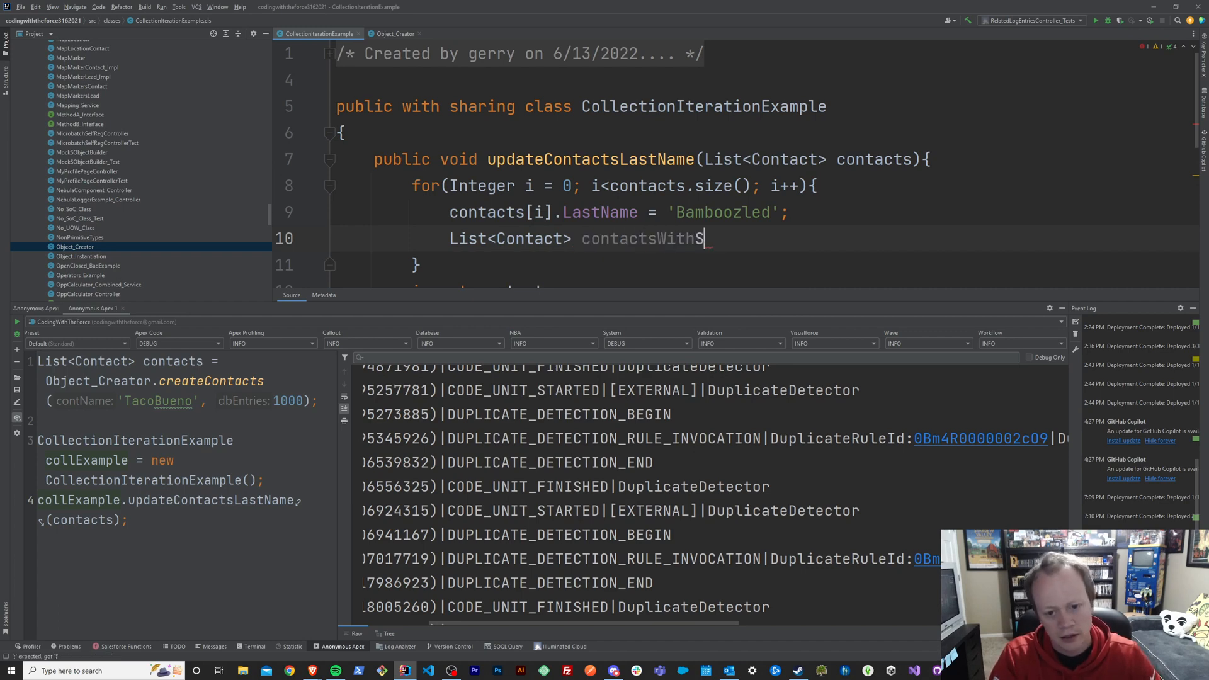
type("ameLastName = [")
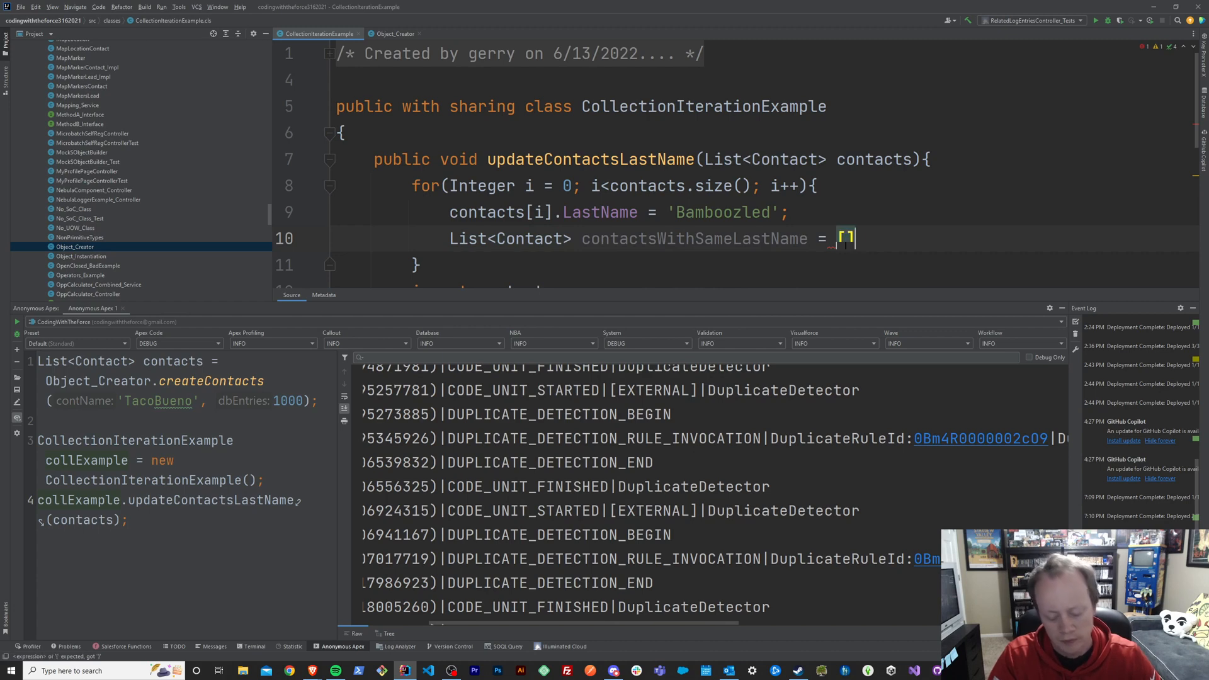
type("SELECT Id")
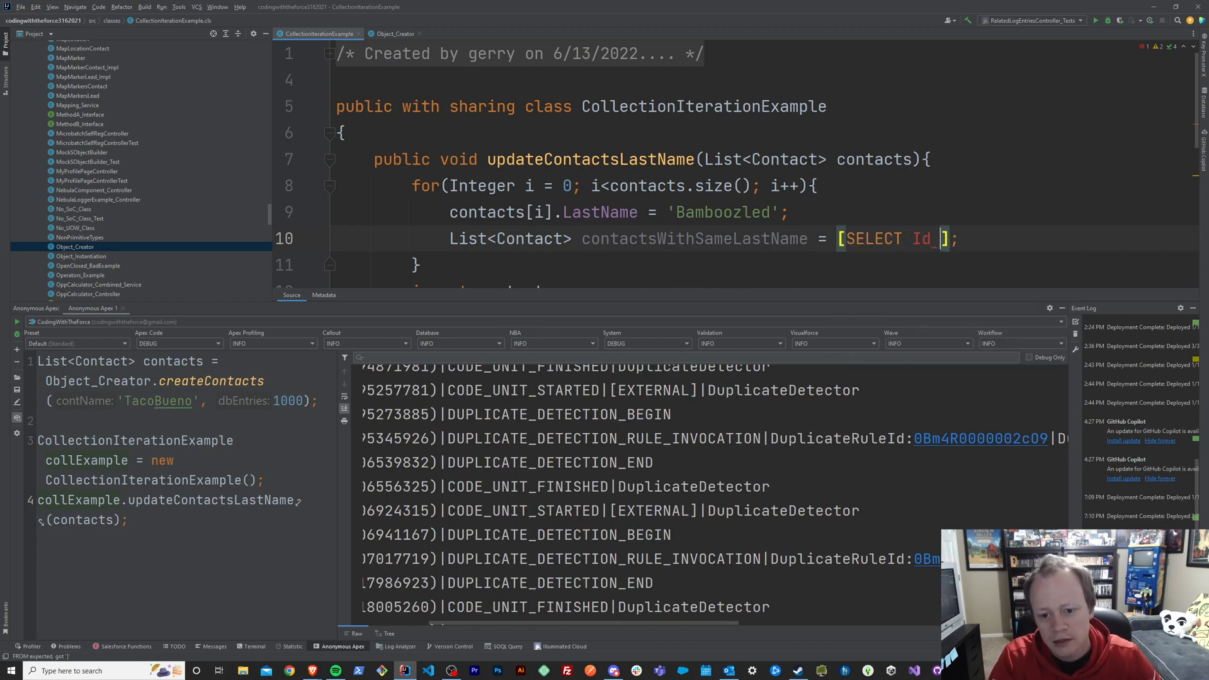
type("FROM")
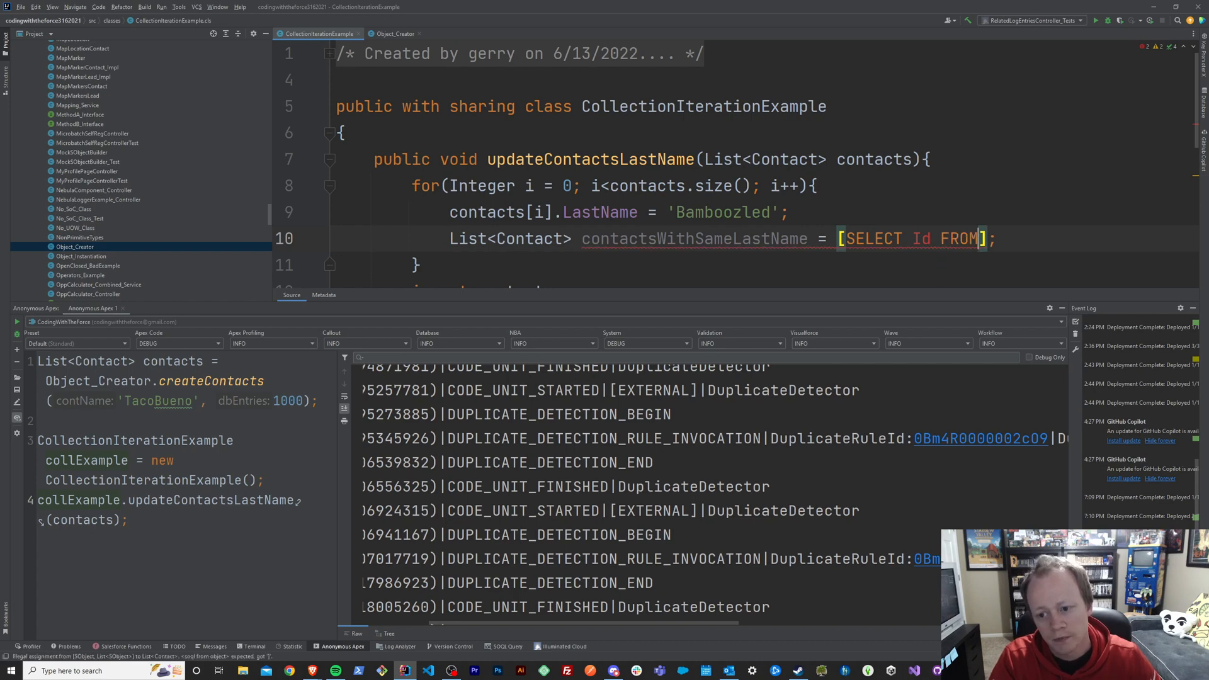
type("Contact WHERE")
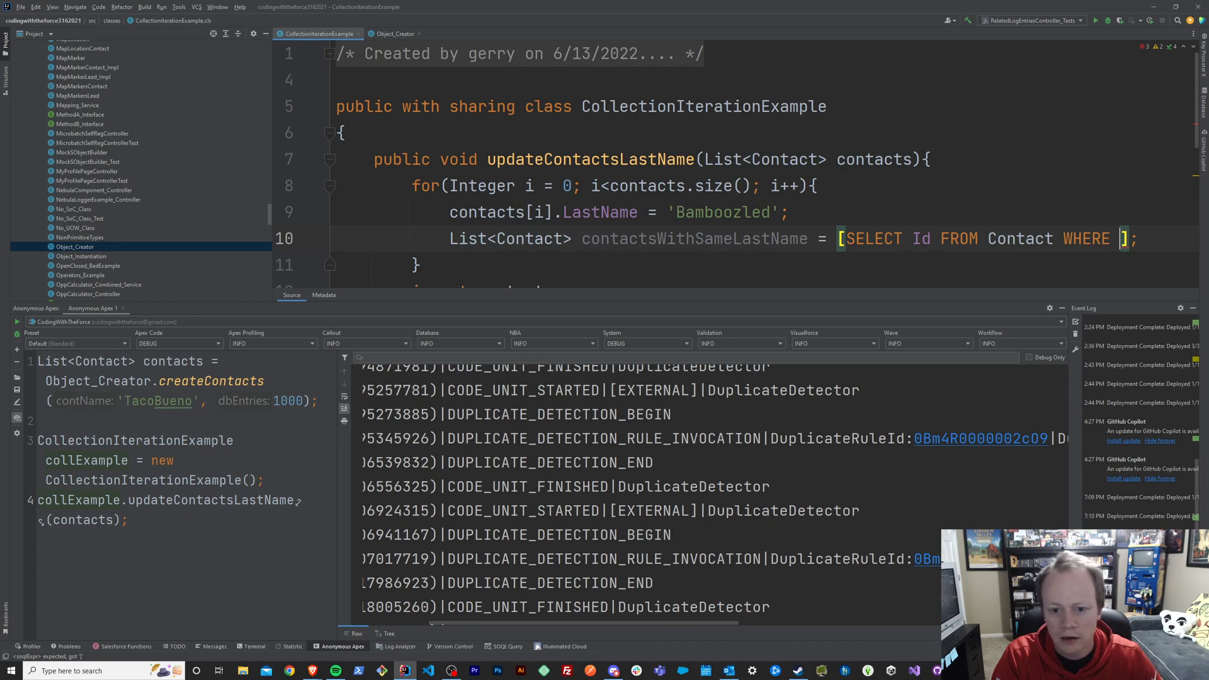
type("LastName")
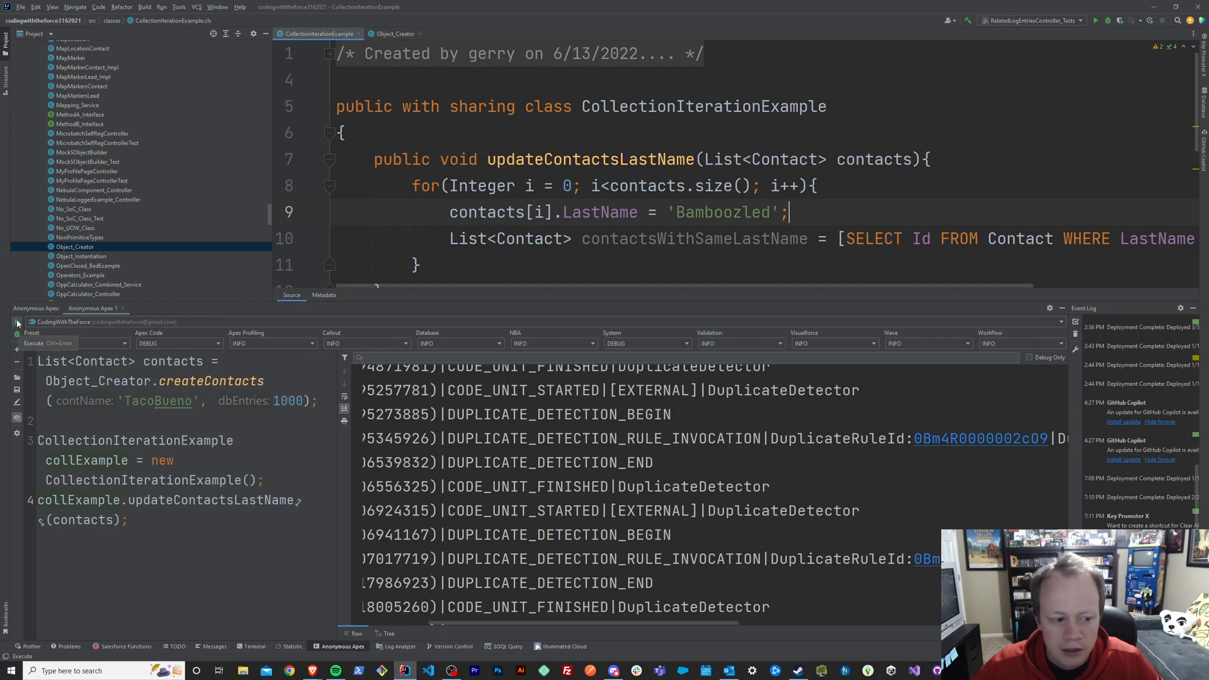
Step: Execute the script, hit Too many query rows: 50001, then add LIMIT 1 to the query
left_click(17, 321)
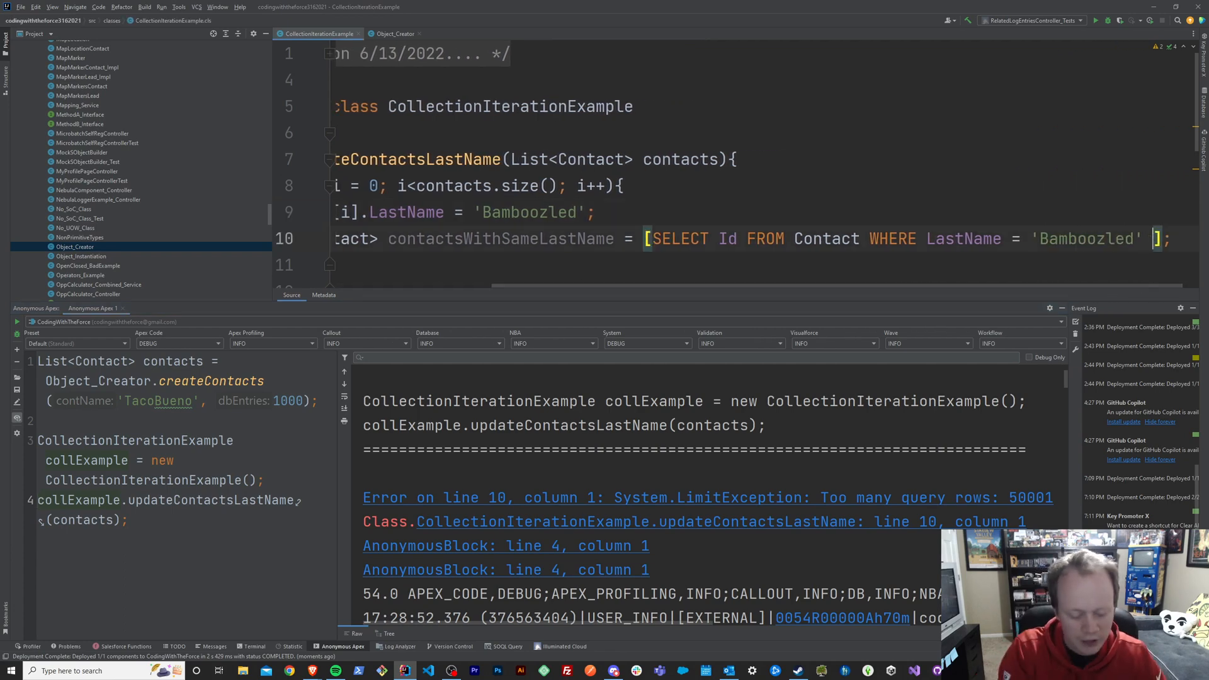
type("LIMIT")
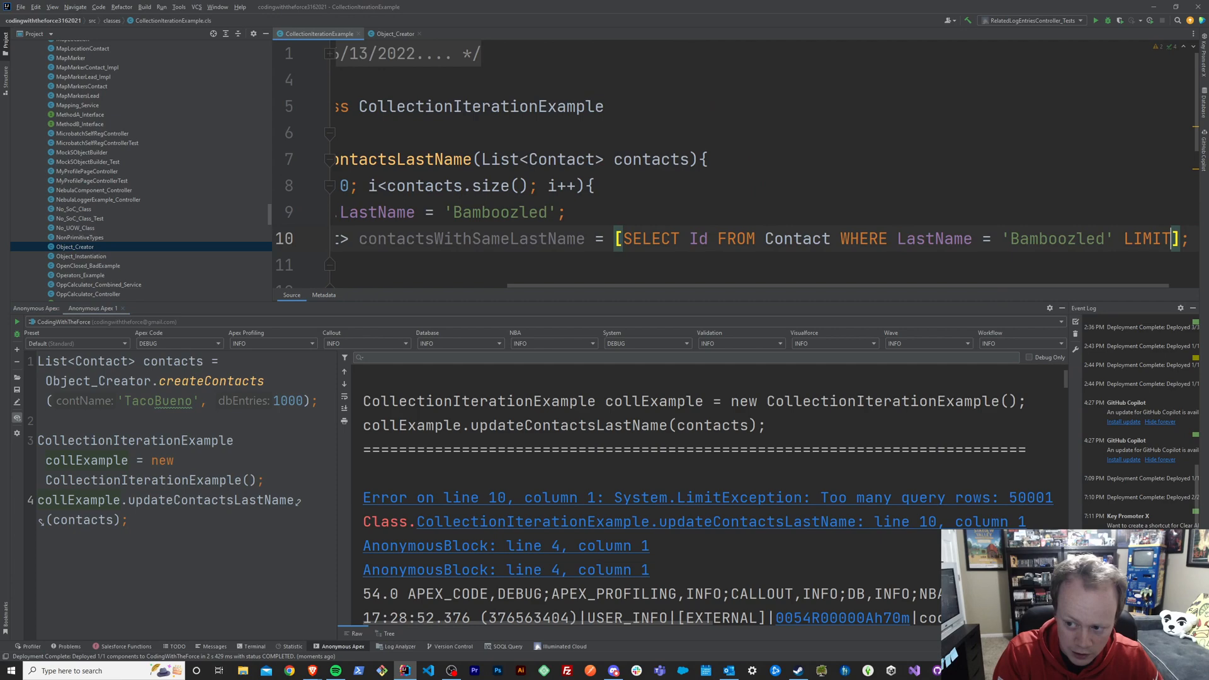
type("1")
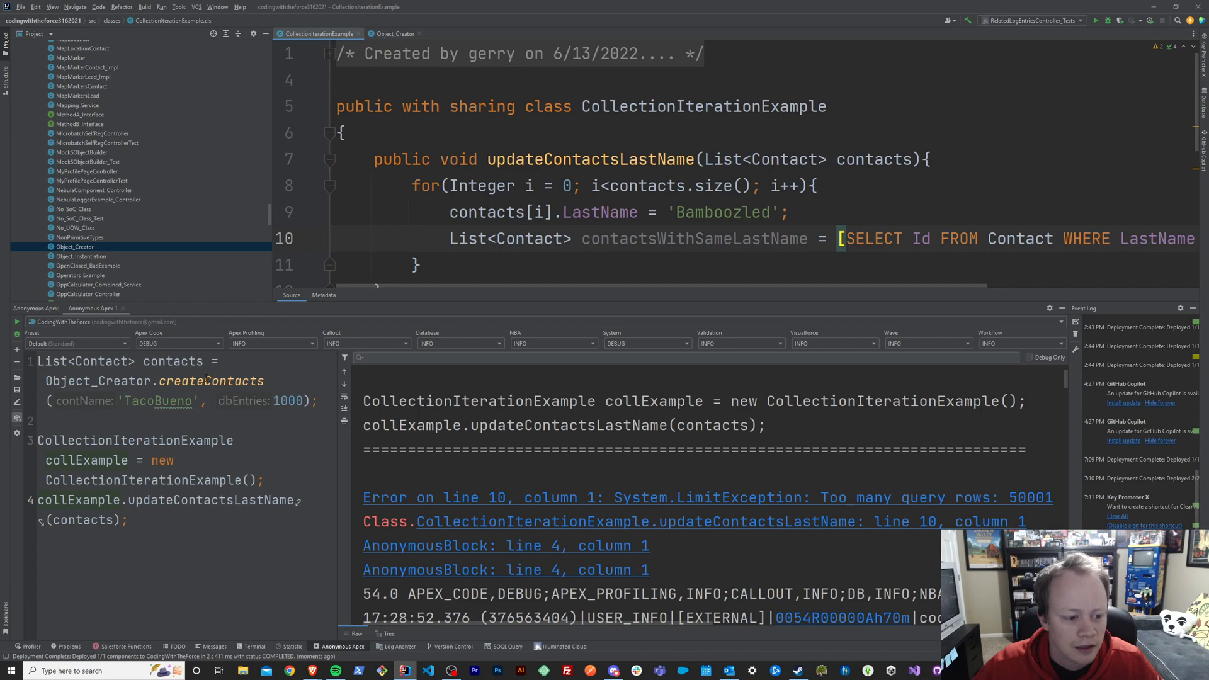
Step: Rerun the anonymous Apex, getting Too many SOQL queries: 101, then place the caret after the Bamboozled assignment
left_click(16, 321)
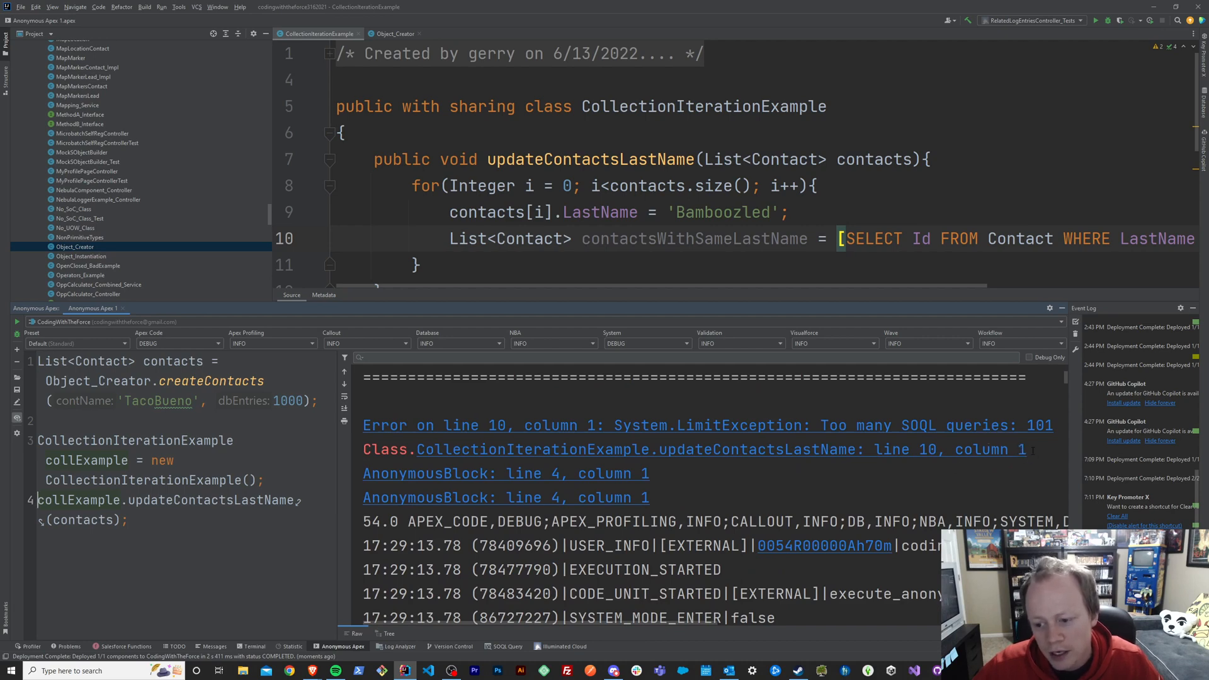
mouse_move(899, 297)
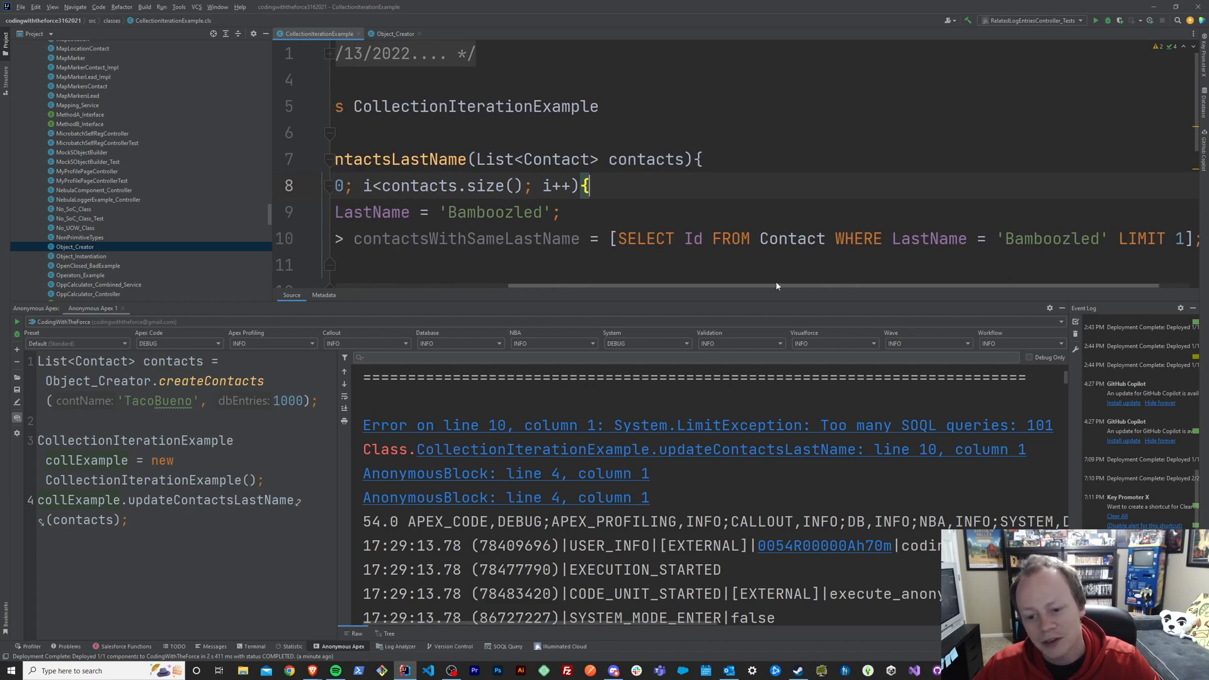
scroll("left", 3)
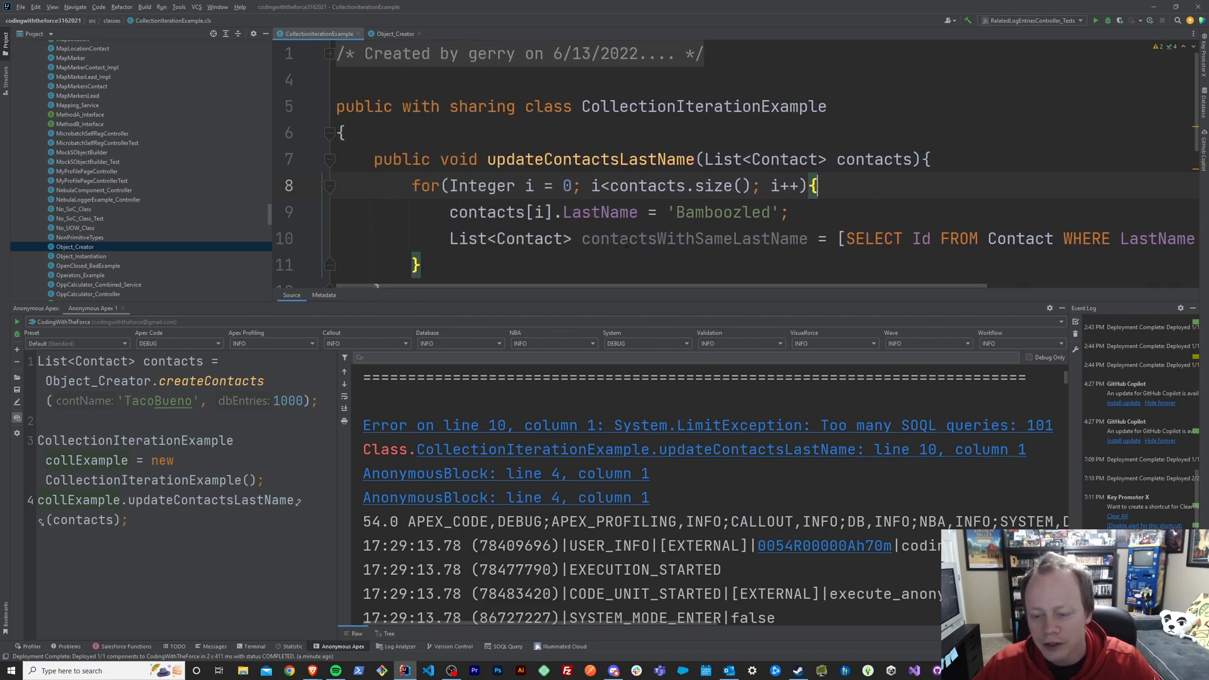
left_click(628, 238)
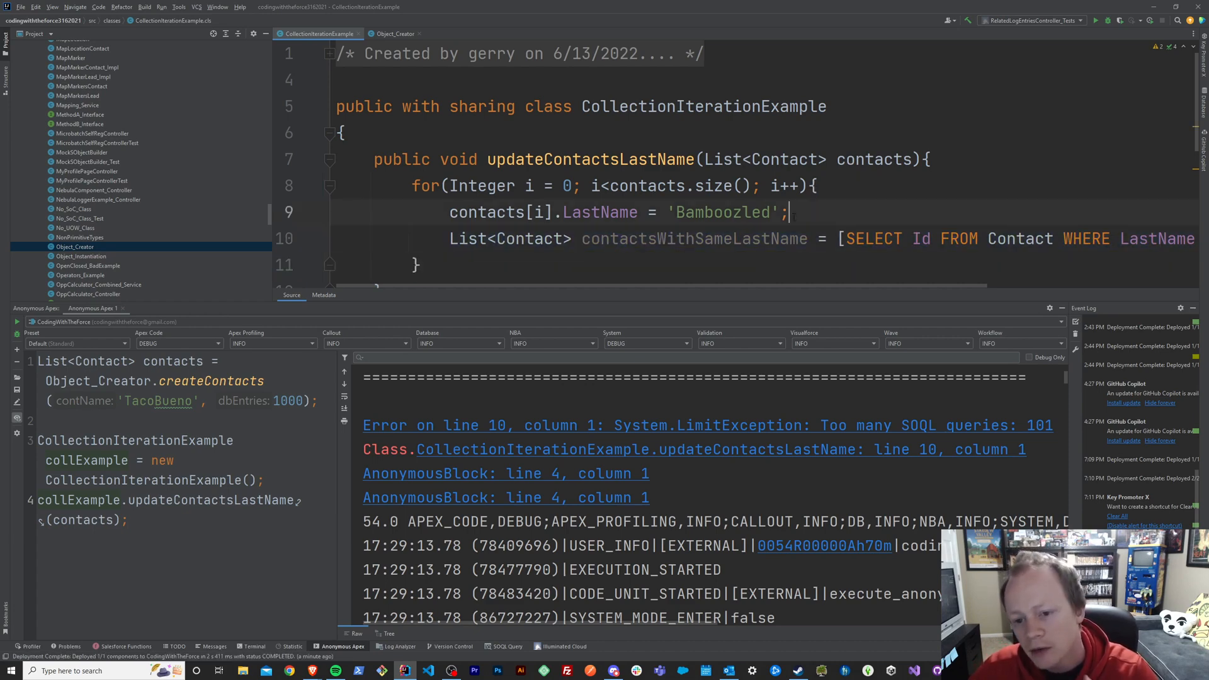
left_click(780, 238)
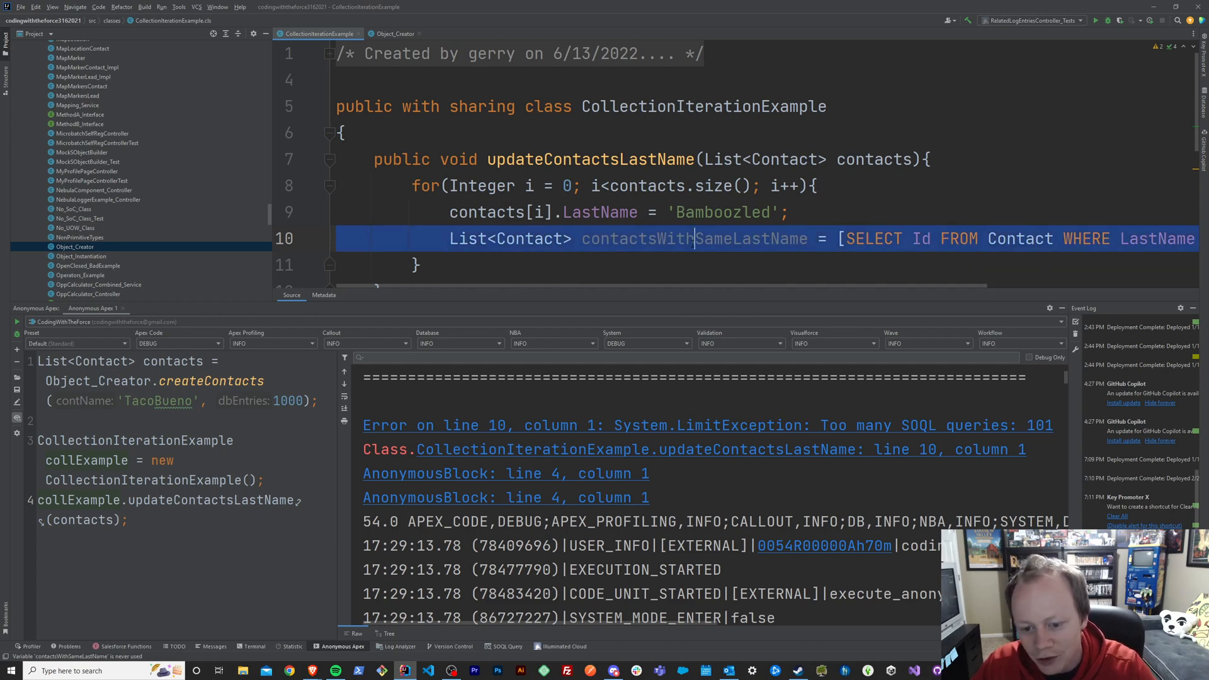
Step: Delete the in-loop SOQL query line and start an empty nested for() block
key("Delete")
type("for(")
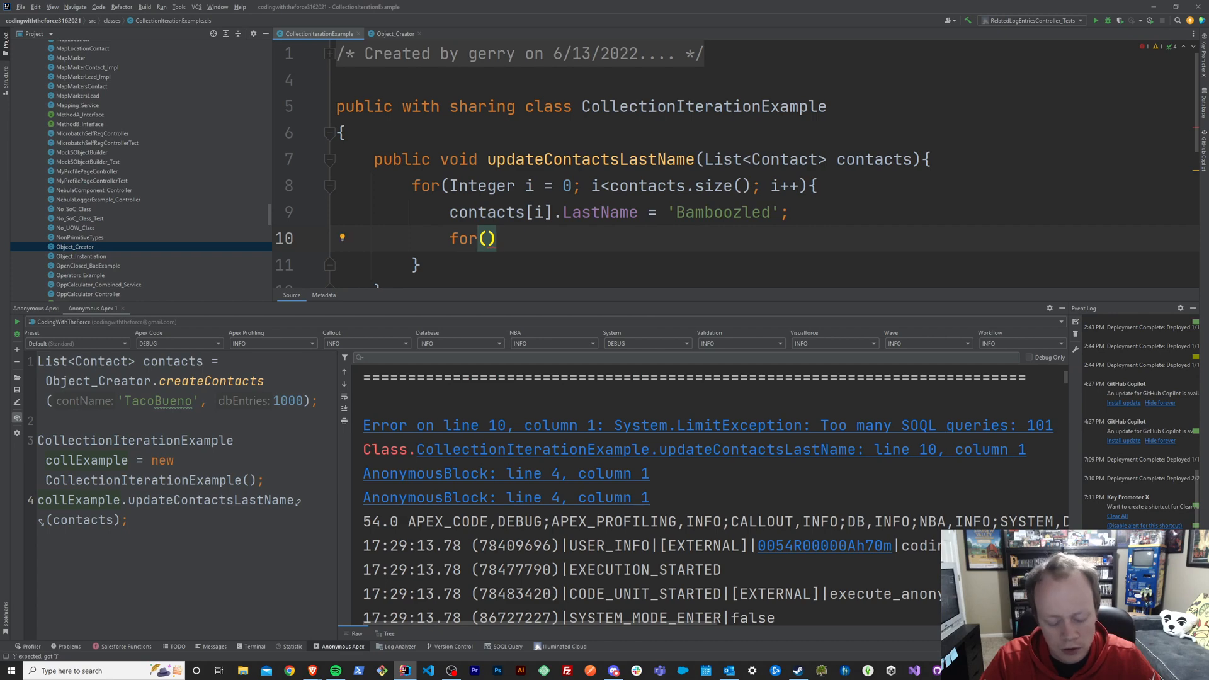
type("{")
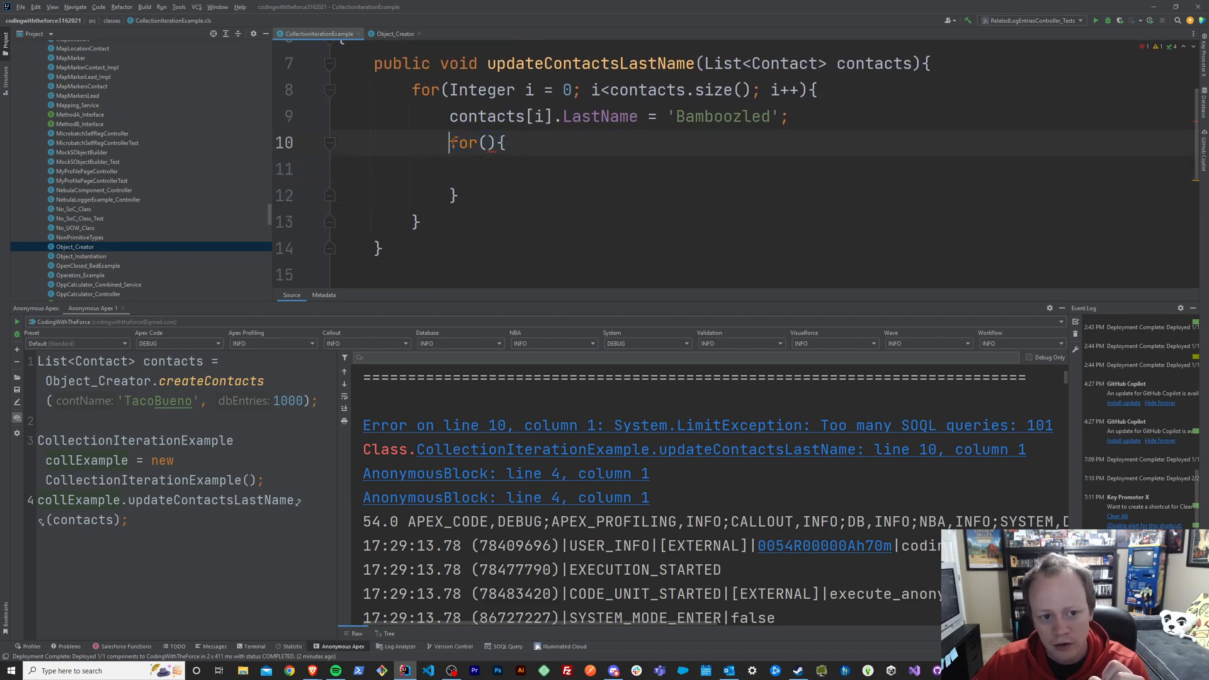
left_click_drag(449, 143, 459, 199)
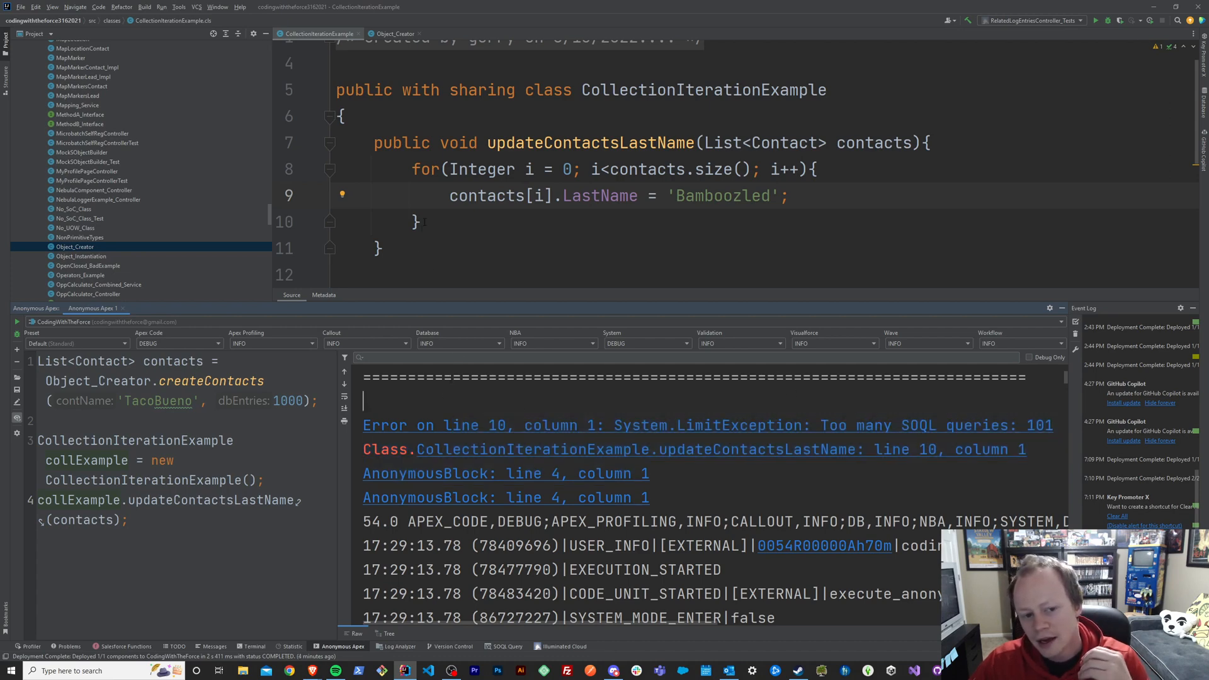
Step: Drag-select the Too many SOQL queries: 101 error and its AnonymousBlock stack lines in the log
left_click_drag(417, 169, 417, 221)
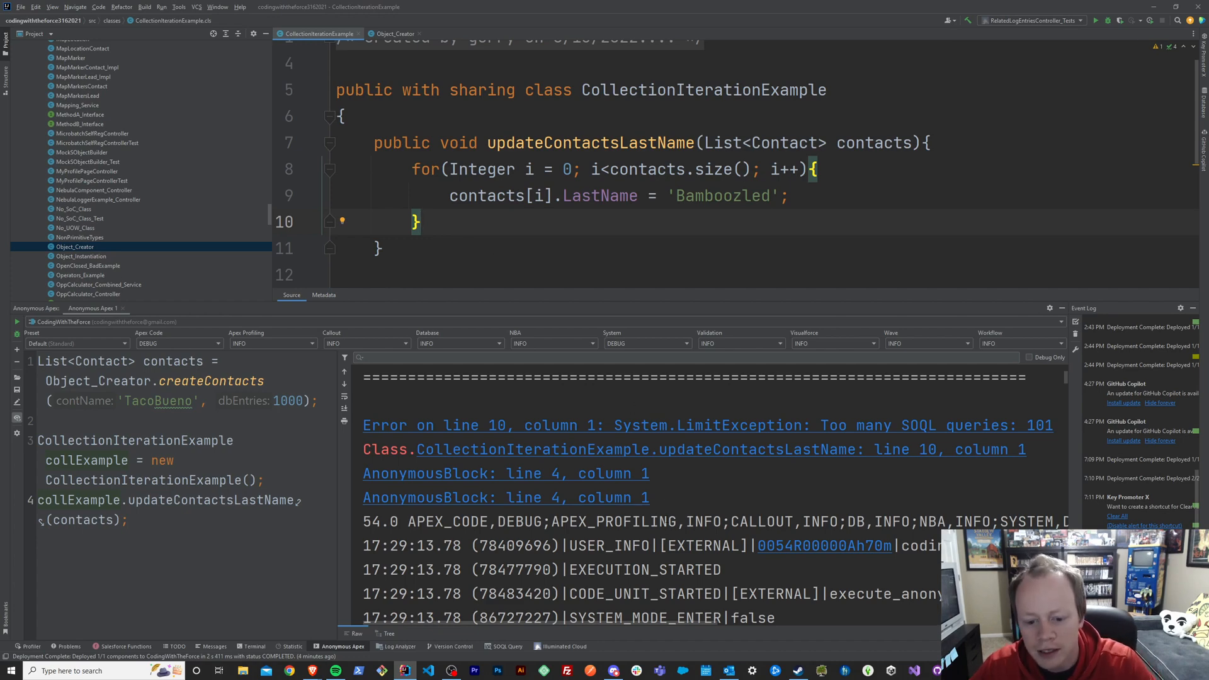
left_click_drag(362, 424, 649, 498)
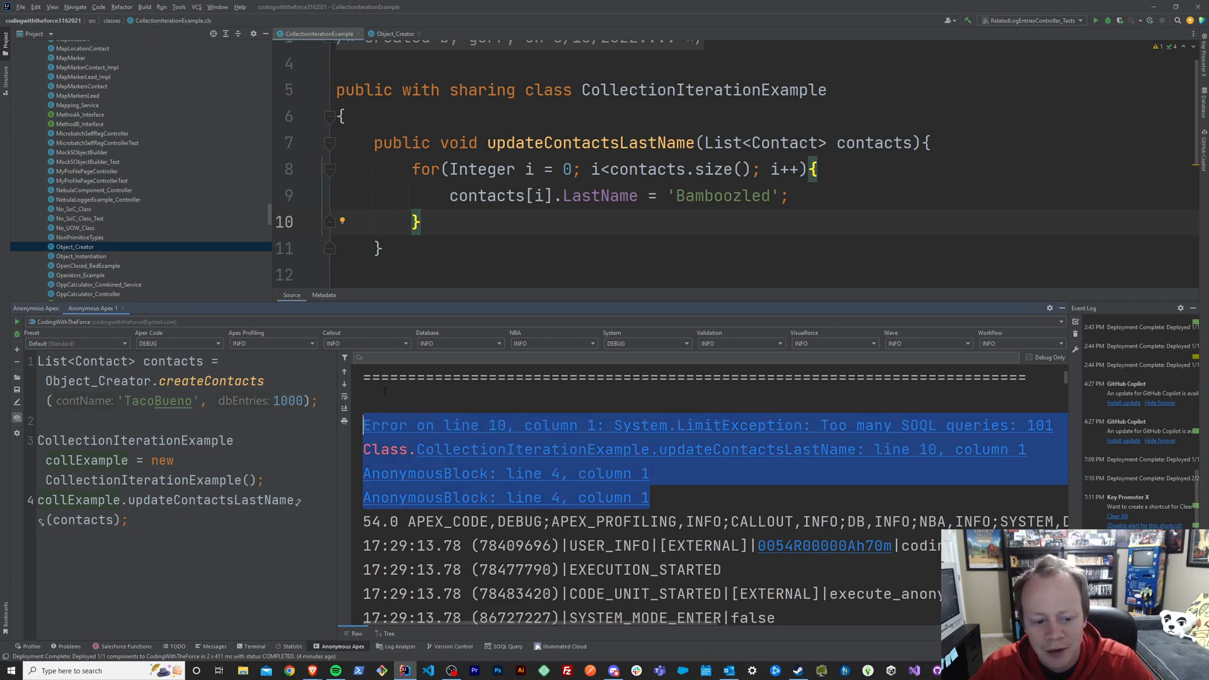